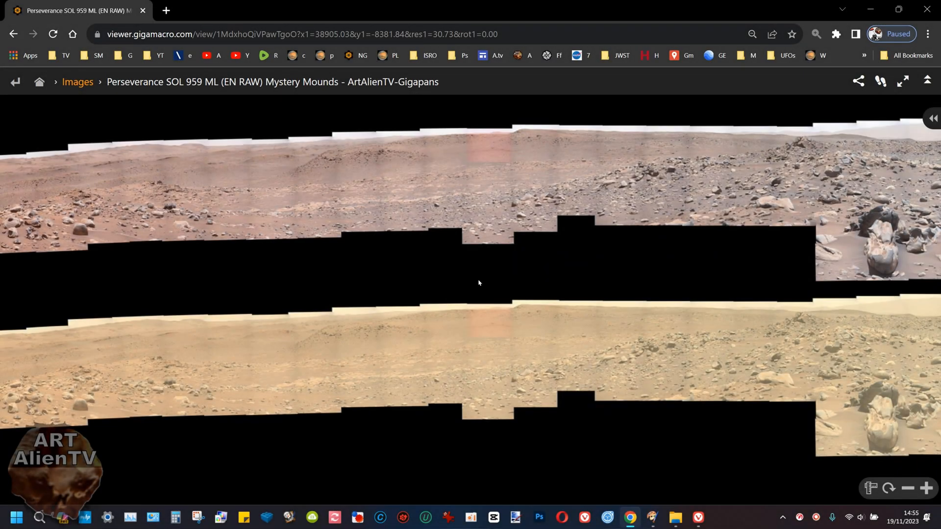
pyautogui.moveTo(162, 98)
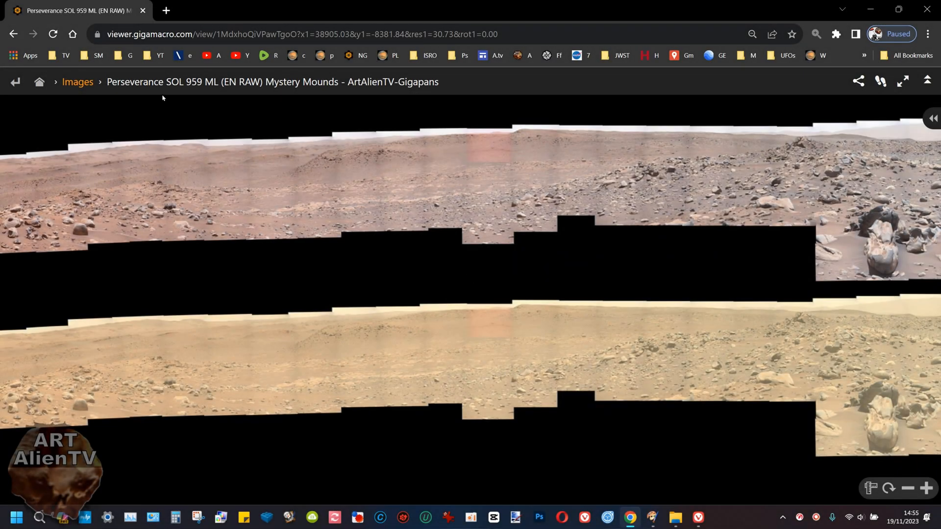
pyautogui.moveTo(223, 100)
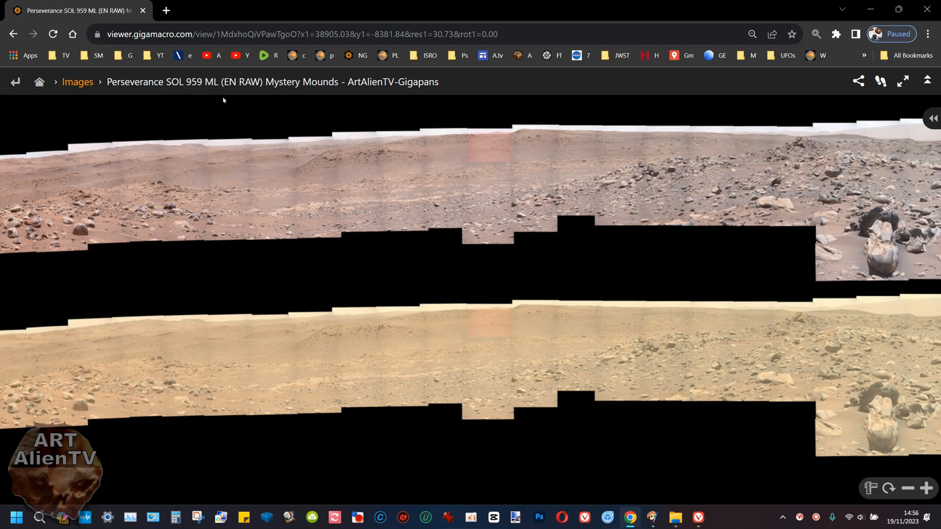
pyautogui.moveTo(706, 245)
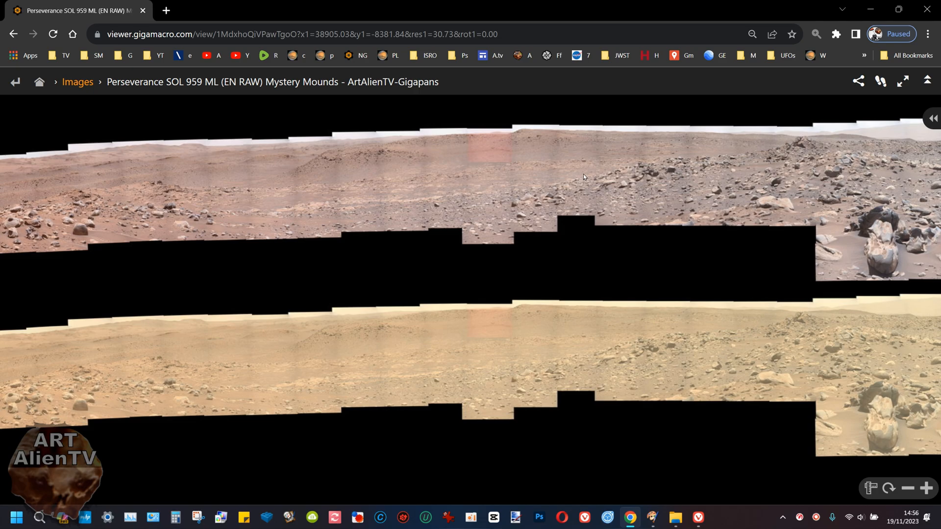
pyautogui.moveTo(749, 356)
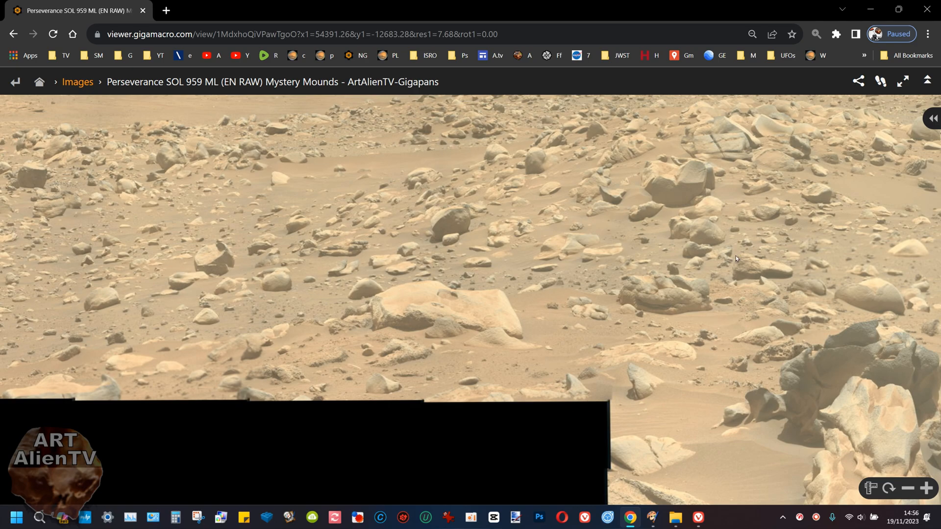
pyautogui.moveTo(571, 305)
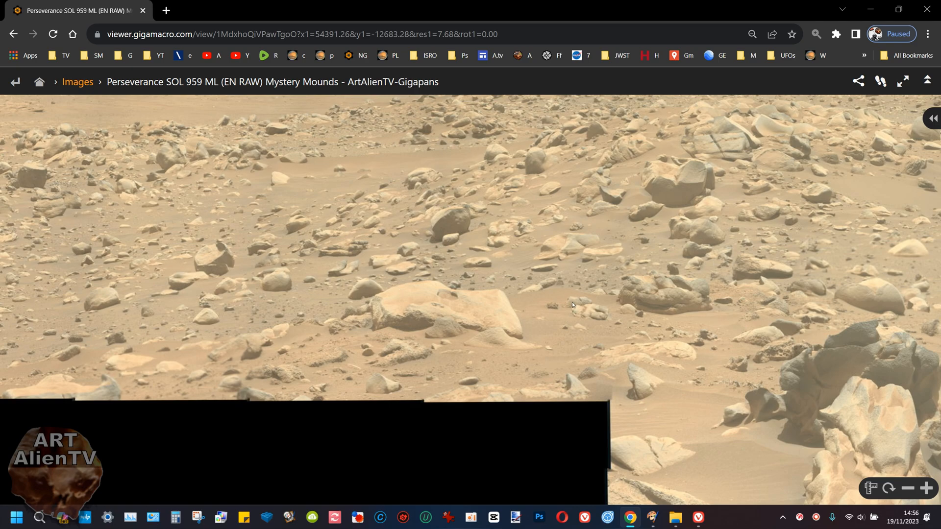
pyautogui.moveTo(584, 161)
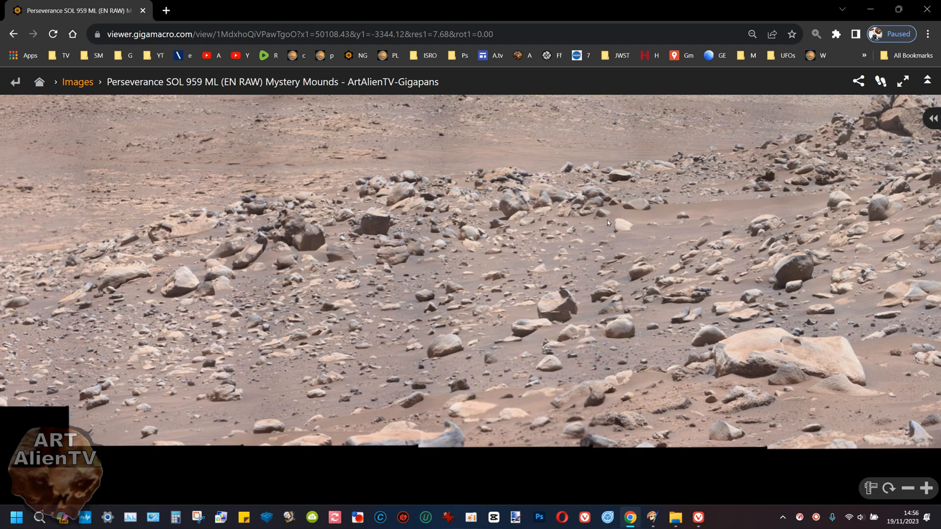
pyautogui.moveTo(596, 224)
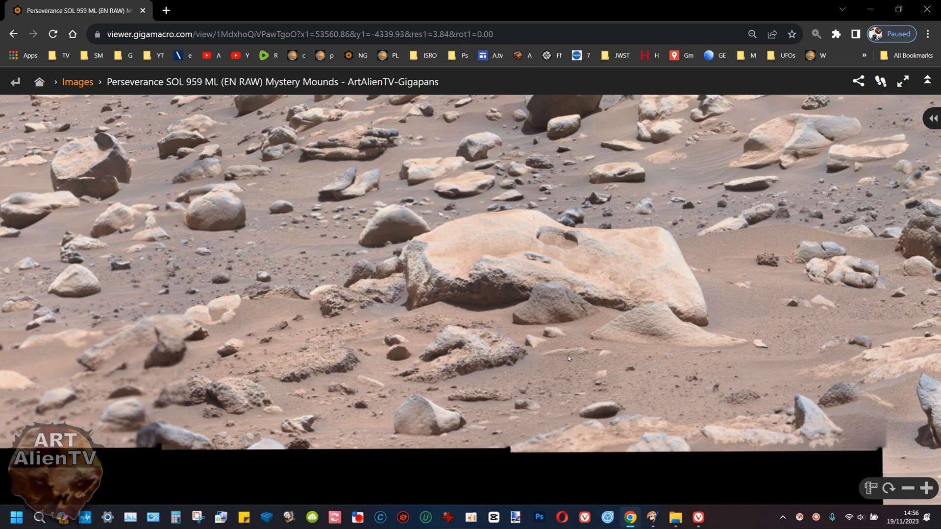
pyautogui.moveTo(566, 340)
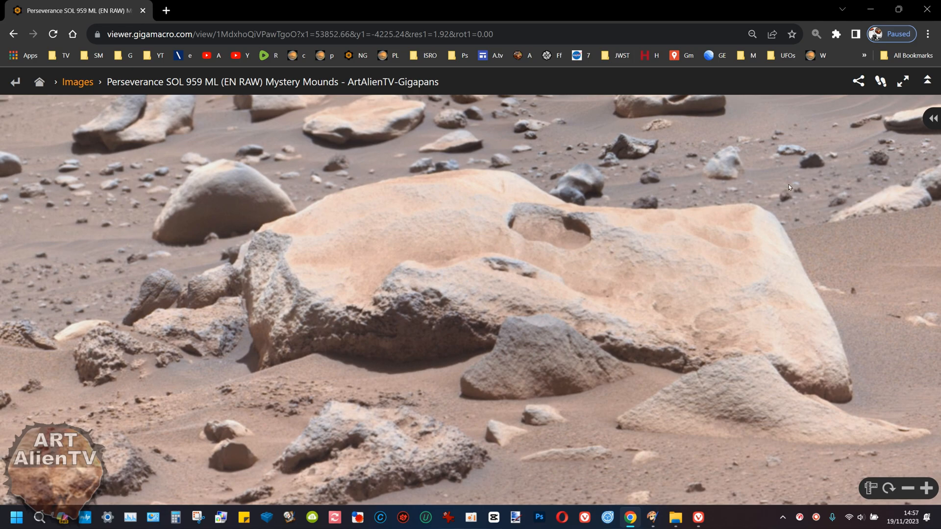
pyautogui.moveTo(283, 353)
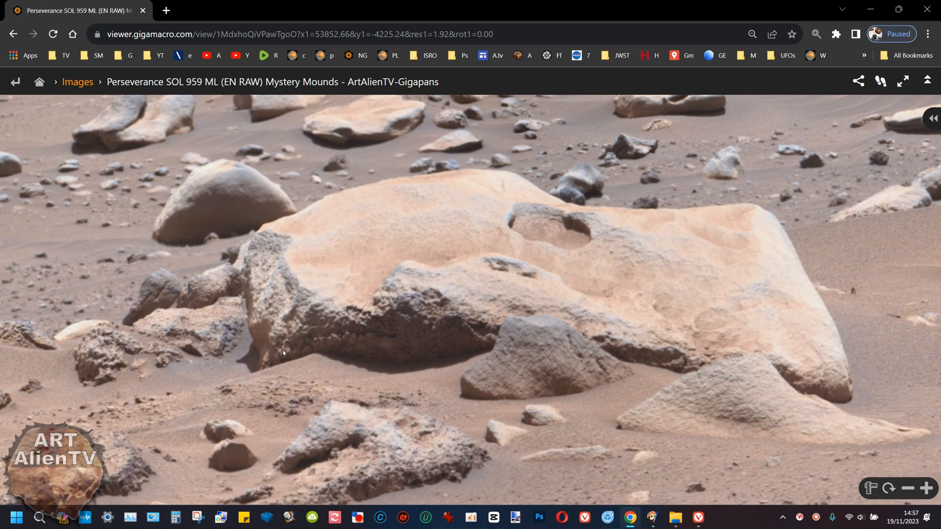
pyautogui.moveTo(543, 211)
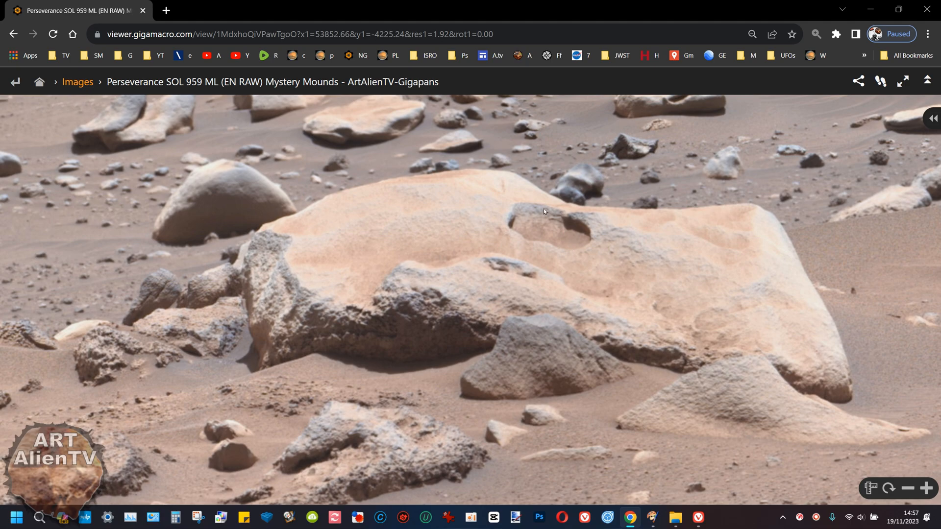
pyautogui.moveTo(523, 250)
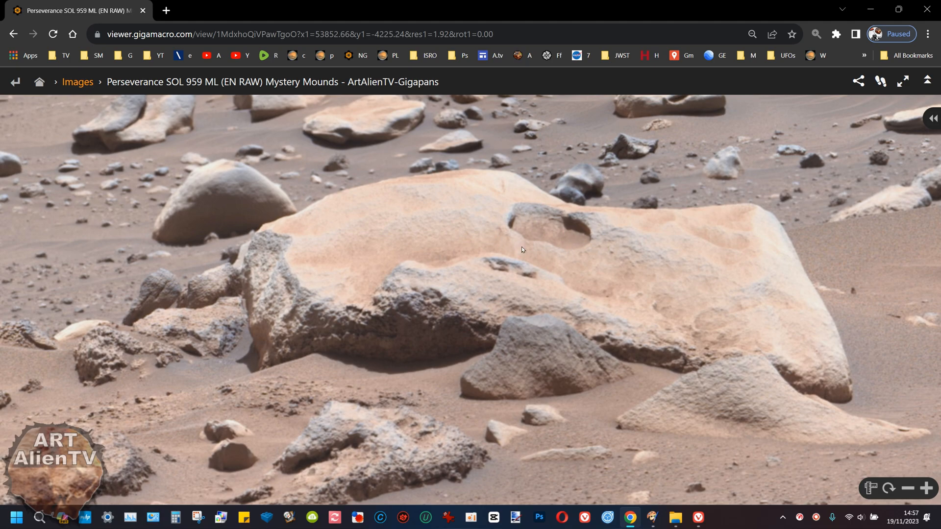
pyautogui.moveTo(497, 259)
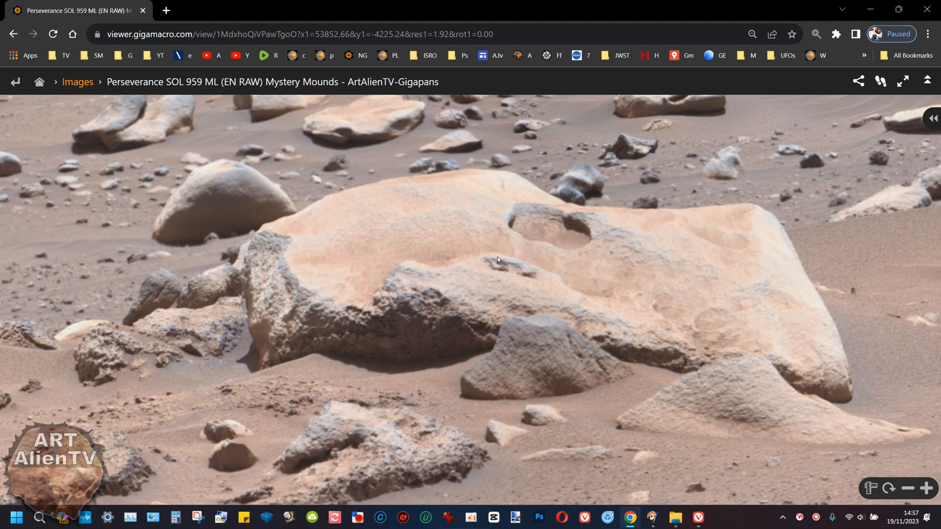
pyautogui.moveTo(579, 398)
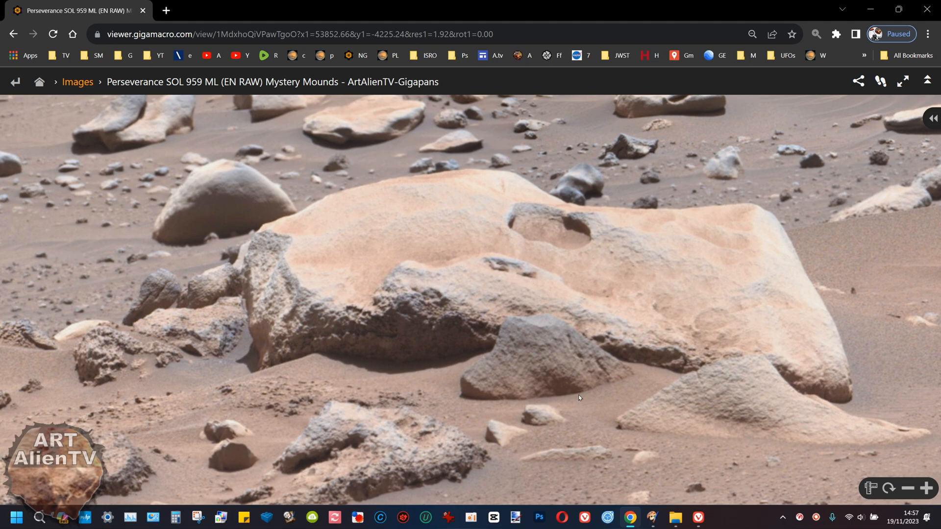
pyautogui.moveTo(475, 278)
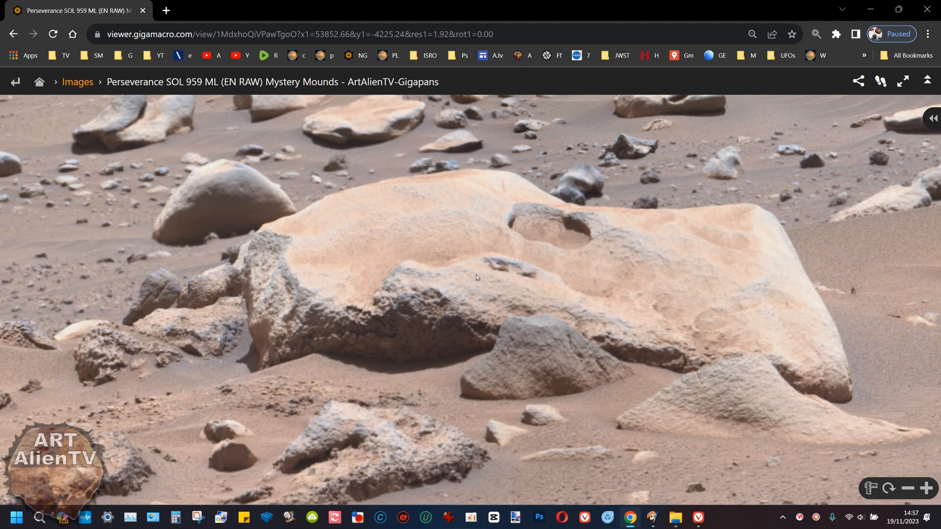
pyautogui.moveTo(504, 266)
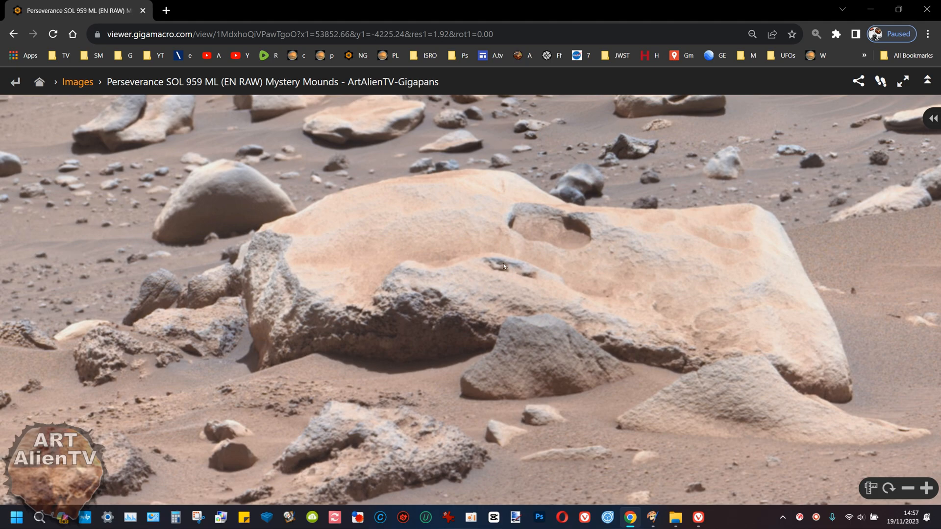
pyautogui.moveTo(526, 280)
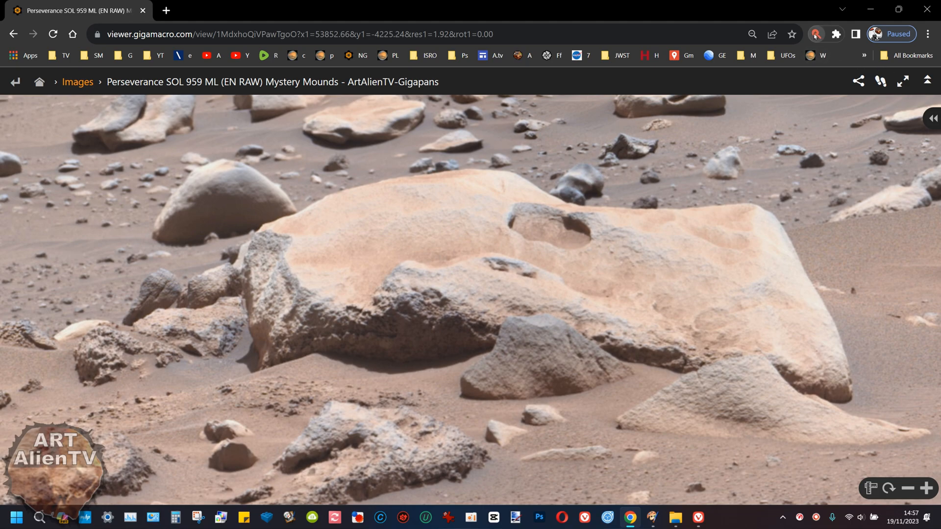
pyautogui.moveTo(375, 268)
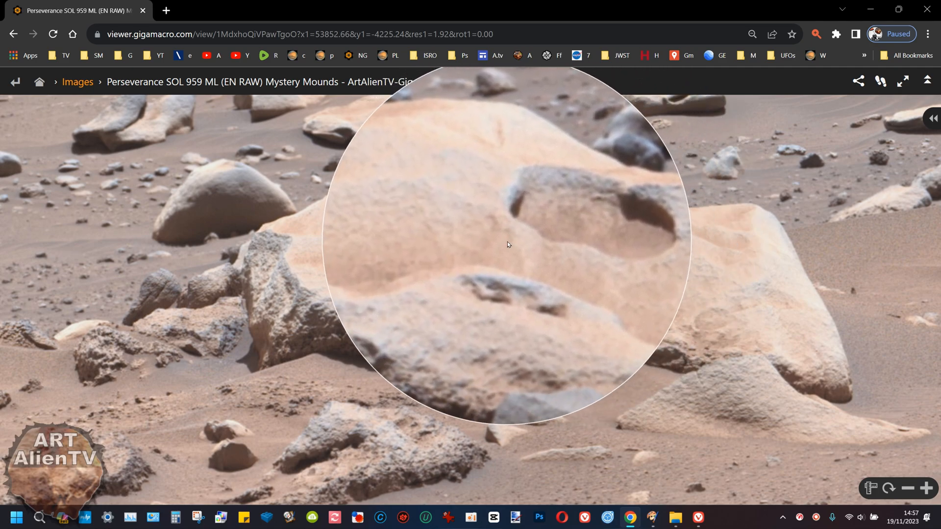
pyautogui.moveTo(525, 267)
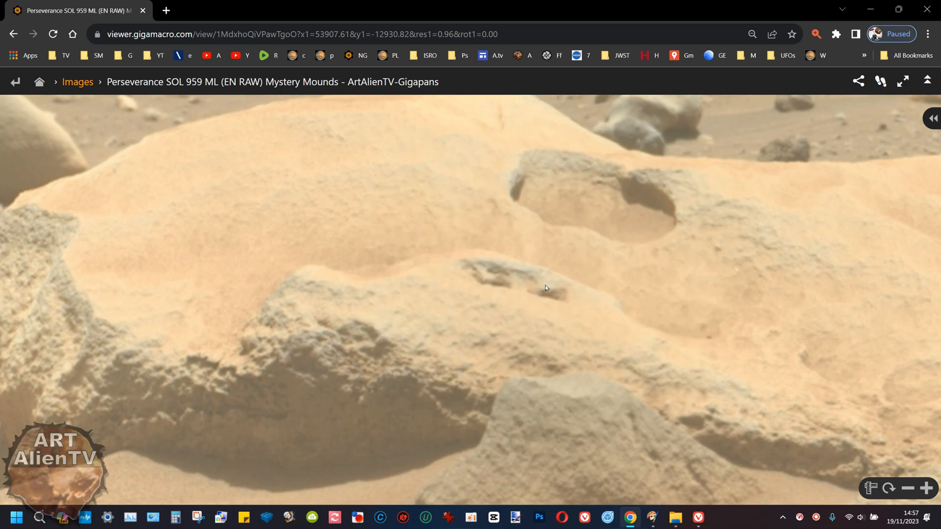
pyautogui.moveTo(547, 228)
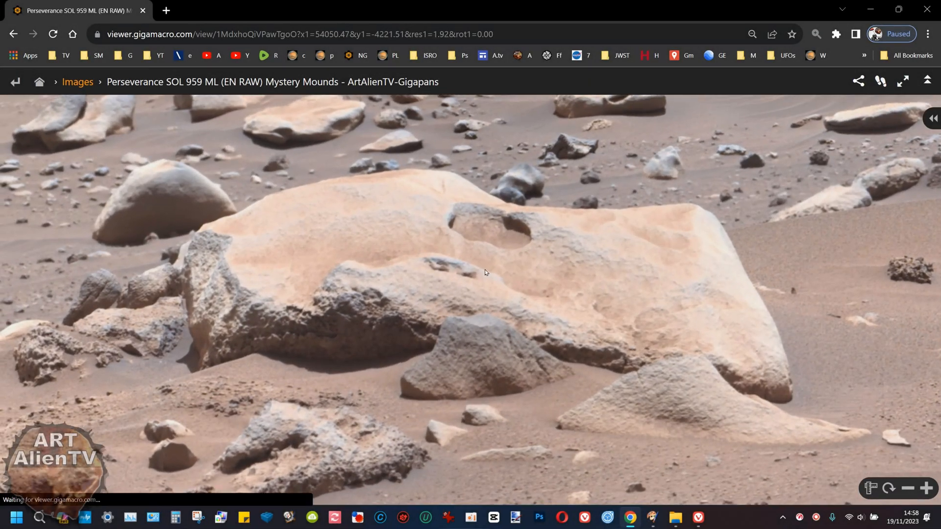
# Pan the gigapan to centre the handle-like hollow in the pale rock.
pyautogui.moveTo(485, 272); pyautogui.dragTo(334, 226)
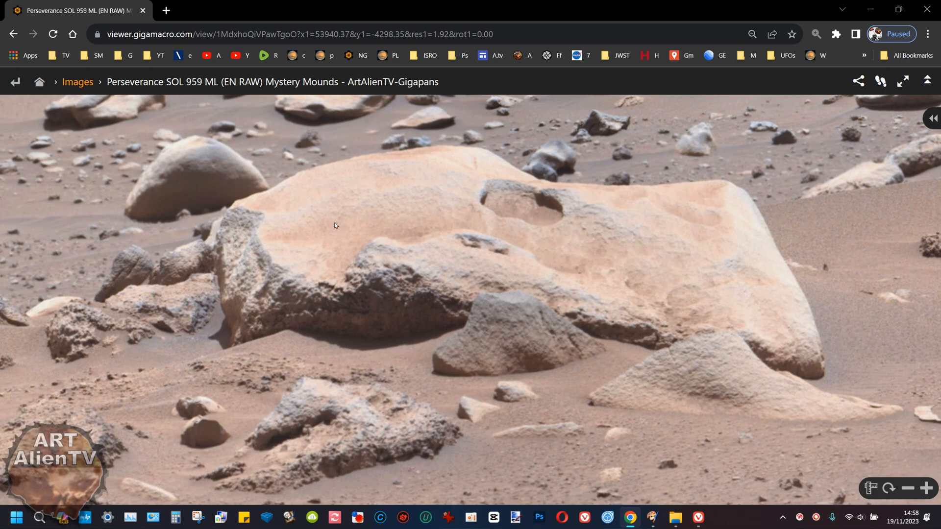
pyautogui.moveTo(442, 274)
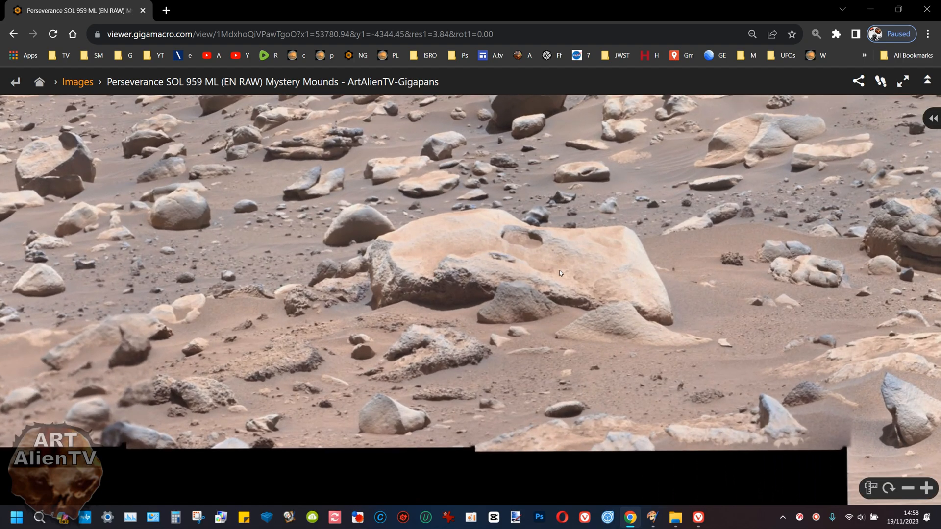
pyautogui.moveTo(564, 260)
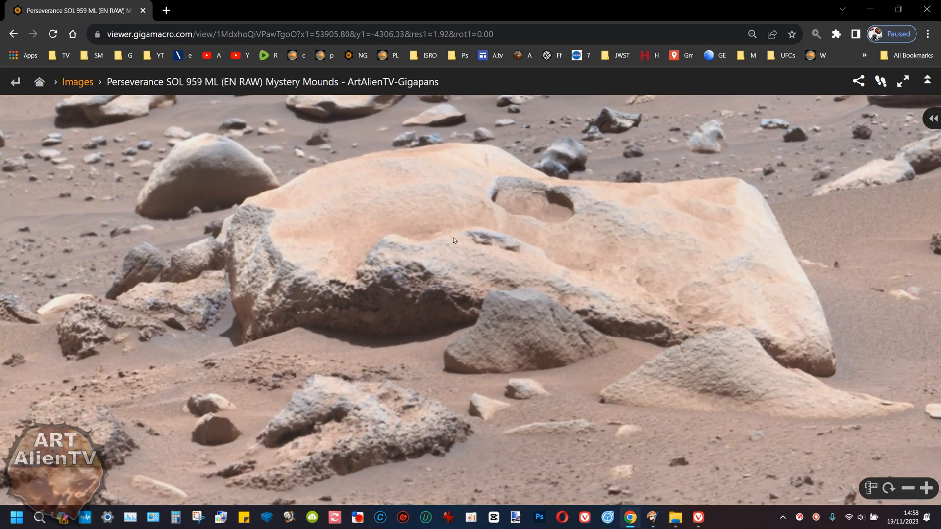
pyautogui.moveTo(453, 241); pyautogui.dragTo(294, 236)
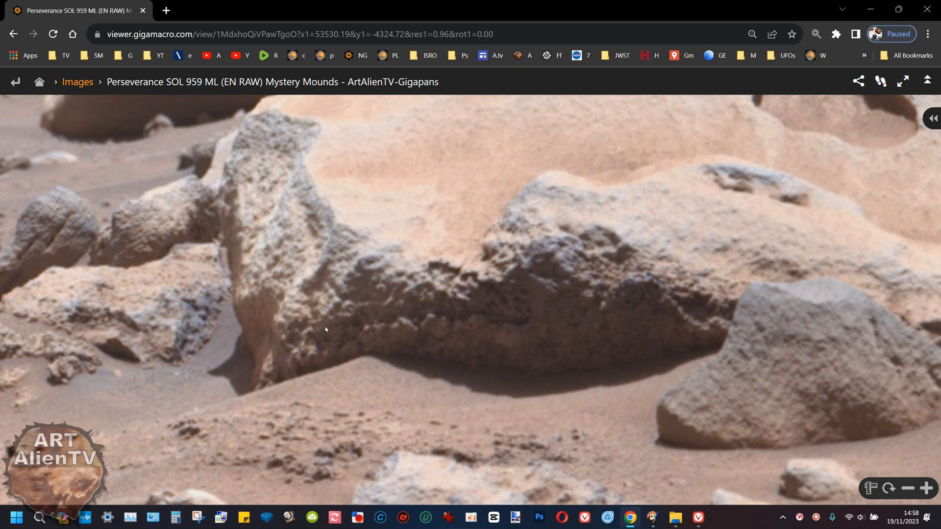
pyautogui.moveTo(417, 331)
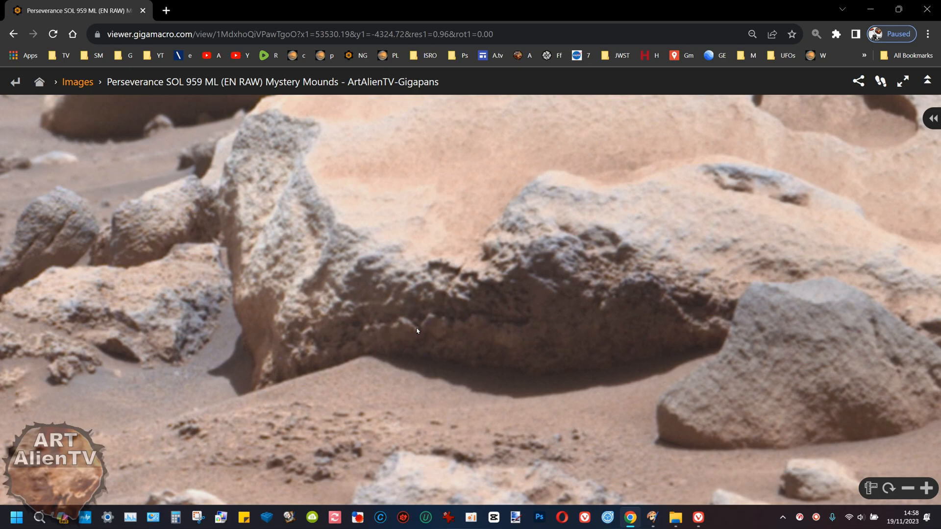
pyautogui.moveTo(416, 330); pyautogui.dragTo(585, 199)
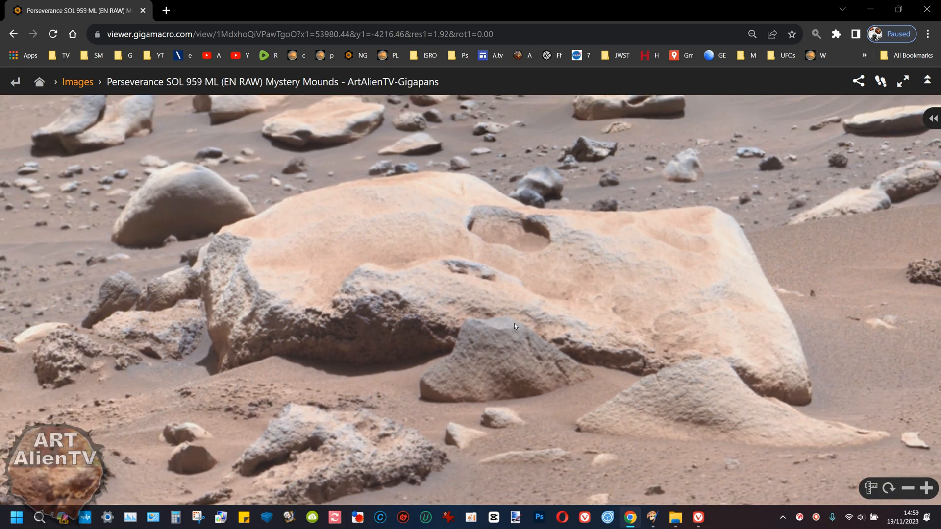
pyautogui.moveTo(498, 236)
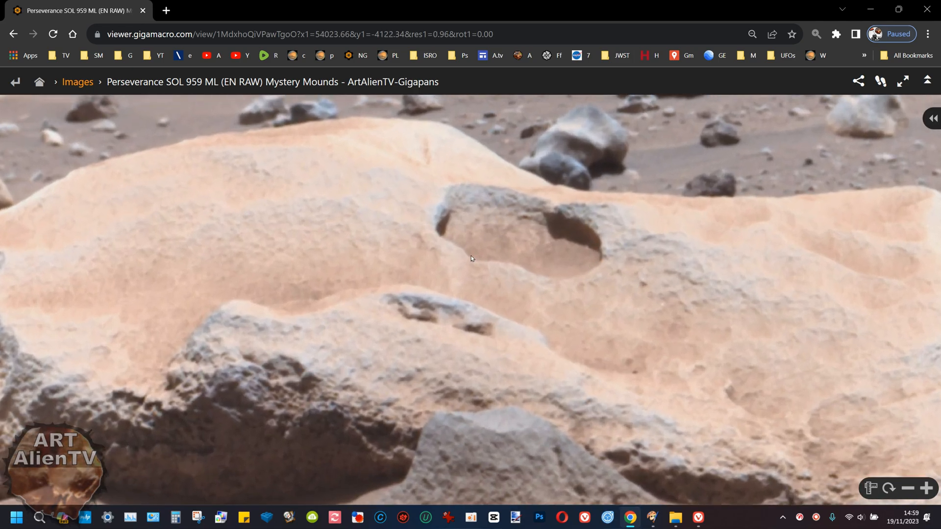
pyautogui.moveTo(453, 234)
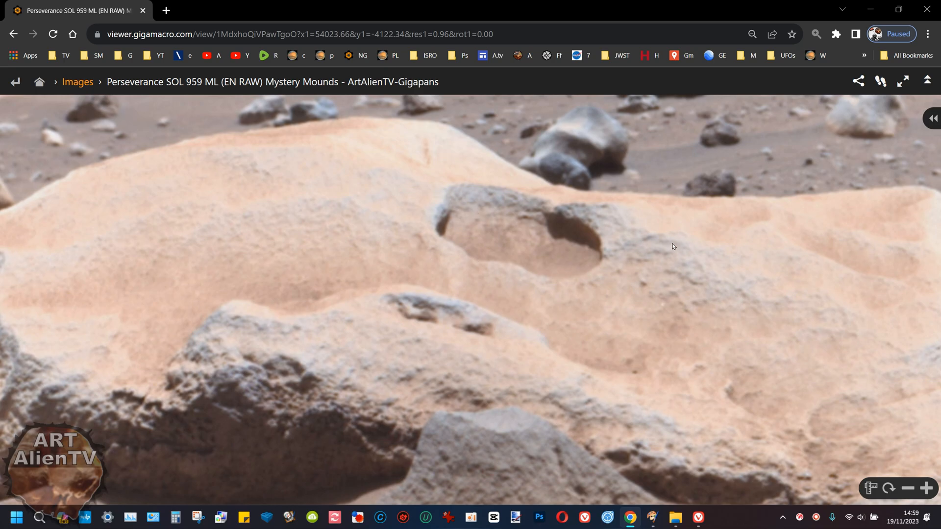
pyautogui.moveTo(554, 251)
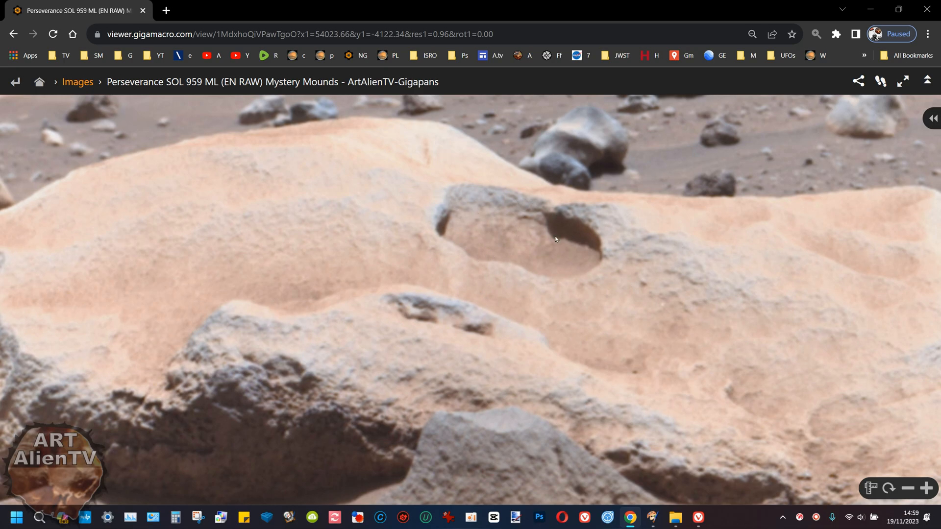
pyautogui.moveTo(507, 227)
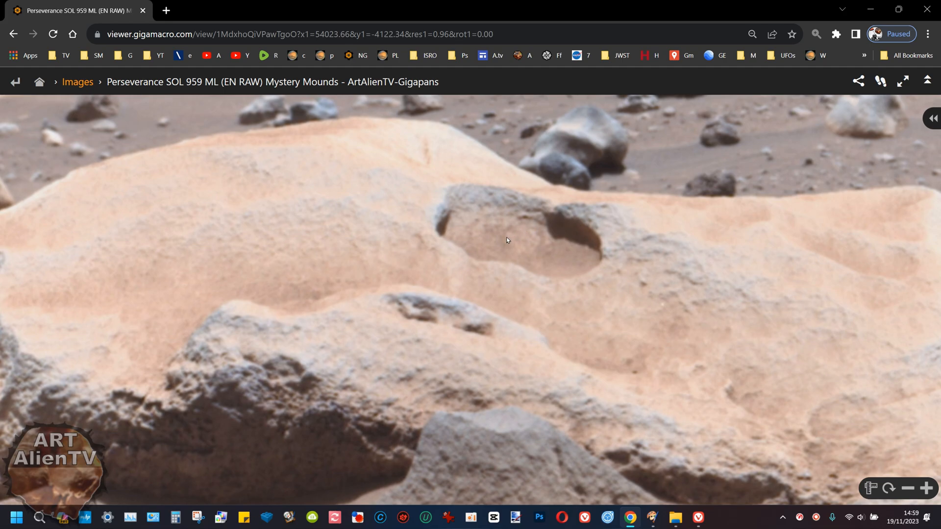
pyautogui.moveTo(523, 245)
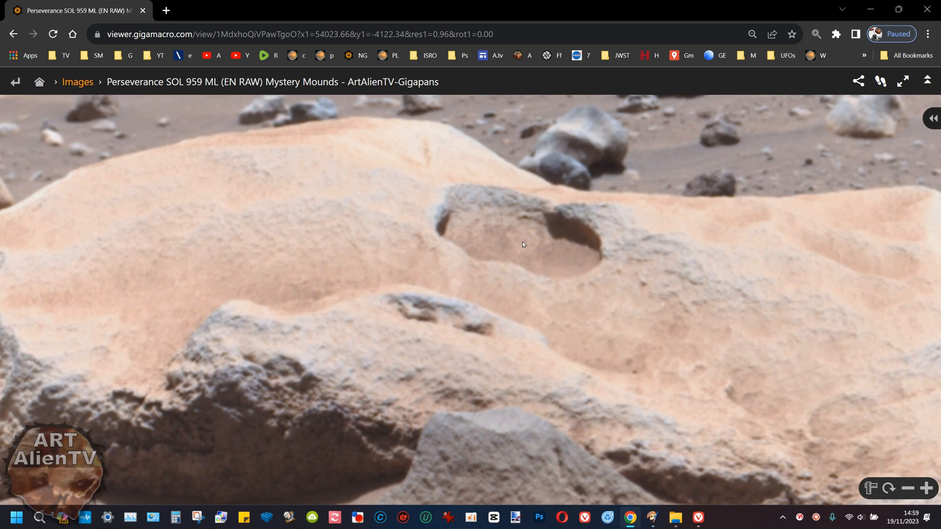
pyautogui.moveTo(515, 269)
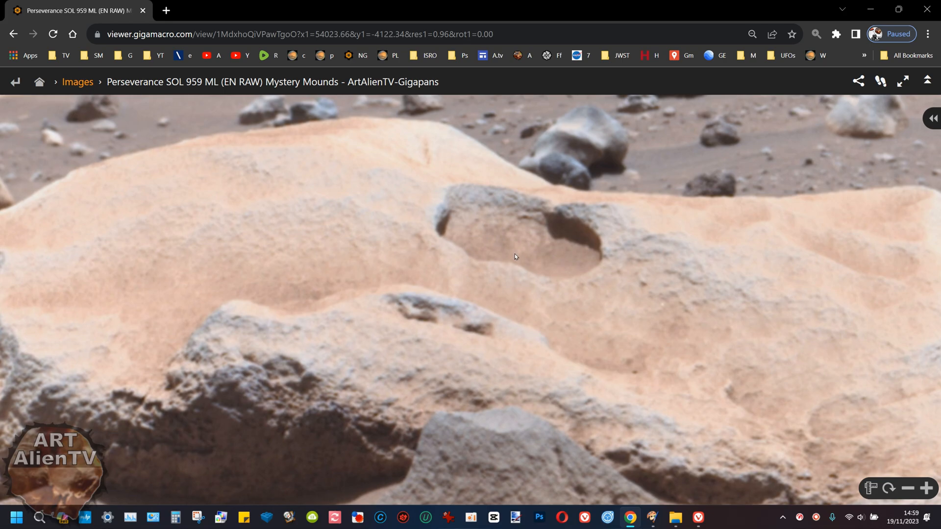
# Scroll out so the whole pale boulder with its hollow is in view.
pyautogui.scroll(-3)
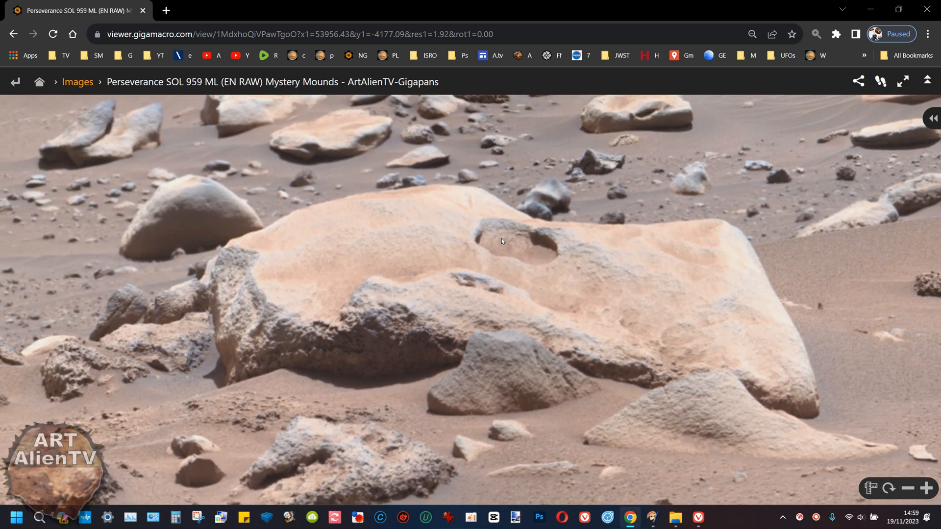
pyautogui.moveTo(534, 265)
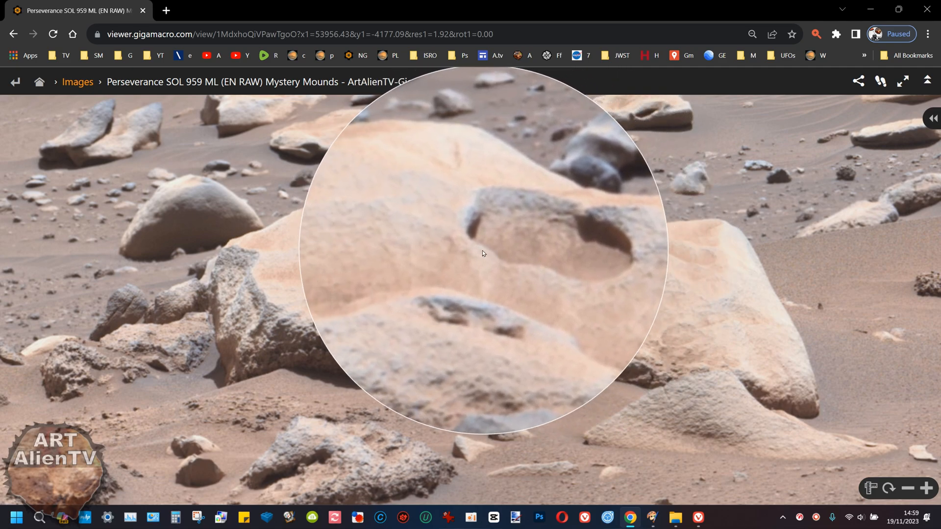
pyautogui.moveTo(477, 244)
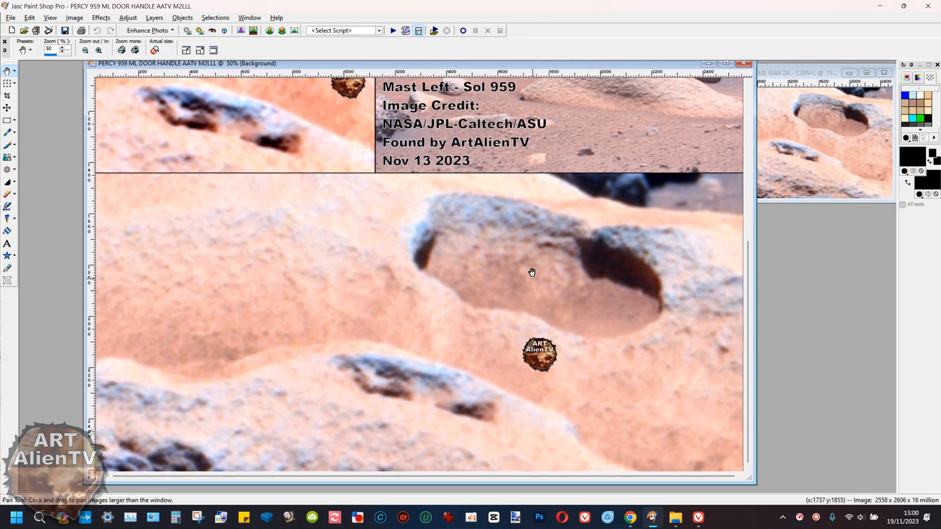
pyautogui.moveTo(505, 242)
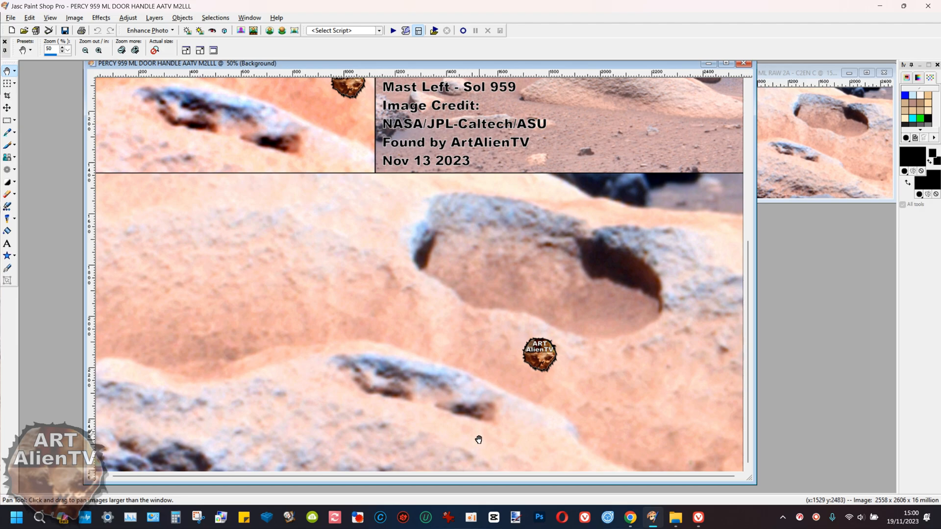
pyautogui.moveTo(521, 296)
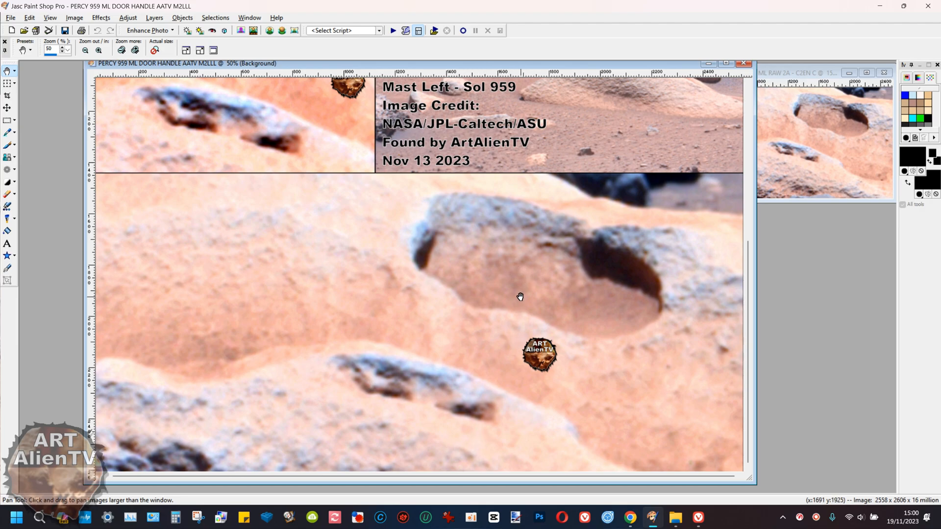
pyautogui.moveTo(510, 305)
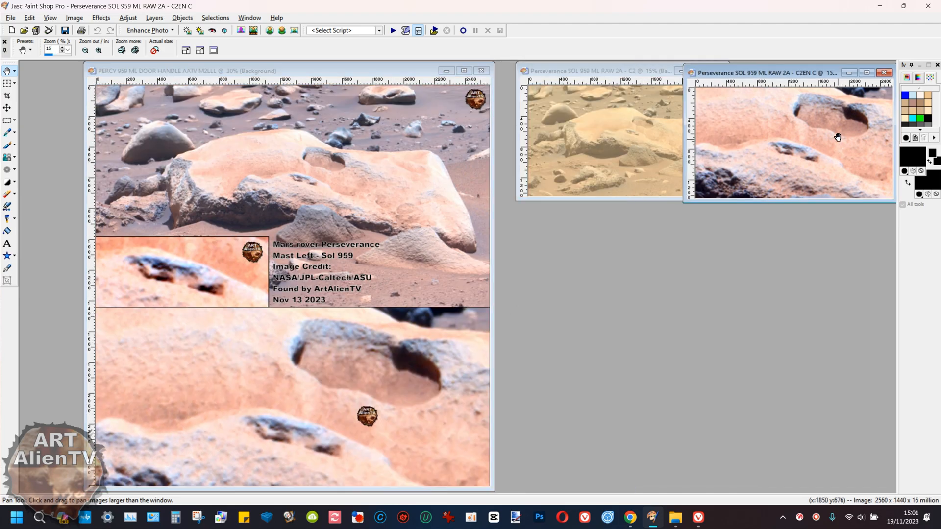
# Enlarge the SOL 959 ML RAW C2EN C close-up window for viewing.
pyautogui.moveTo(786, 72); pyautogui.dragTo(476, 312)
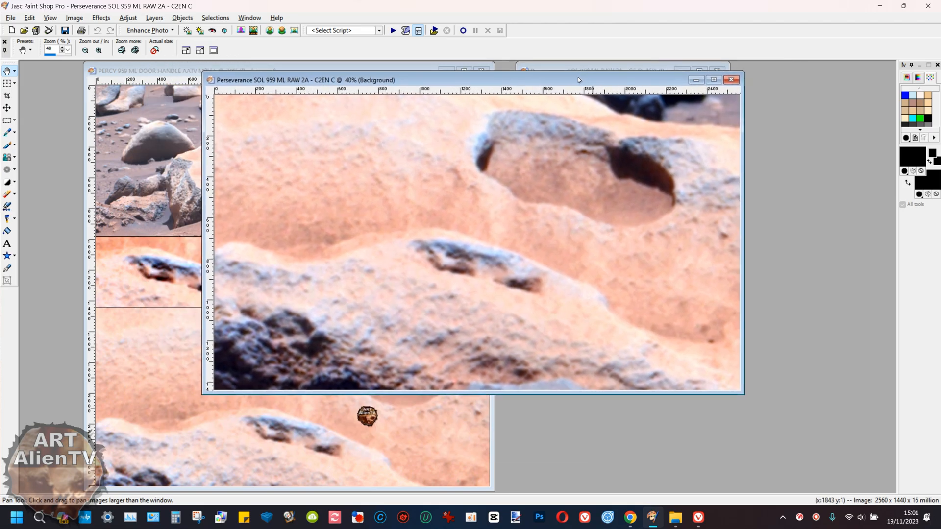
pyautogui.moveTo(573, 77)
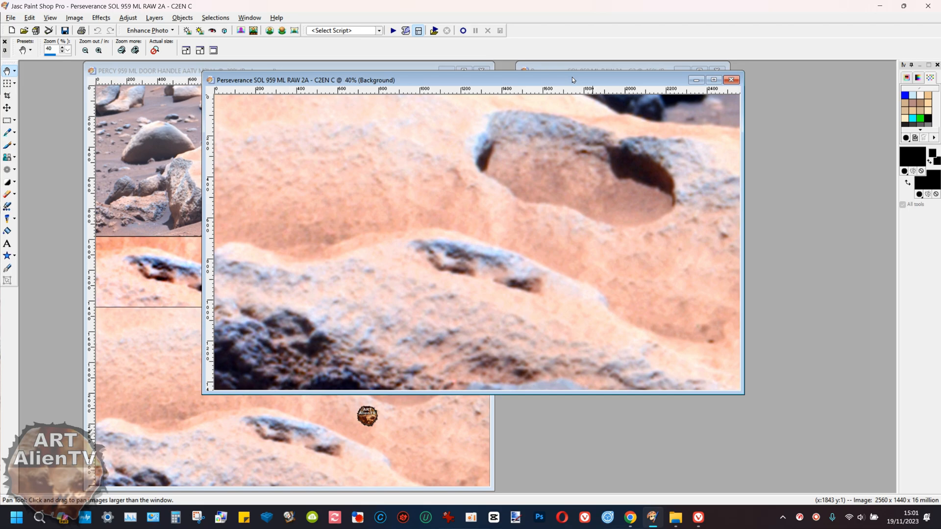
pyautogui.moveTo(521, 322)
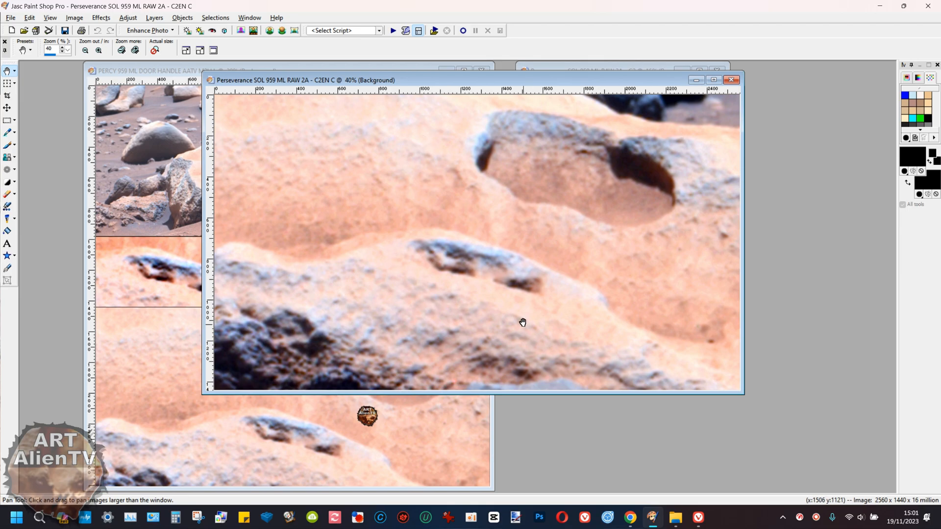
pyautogui.moveTo(535, 272)
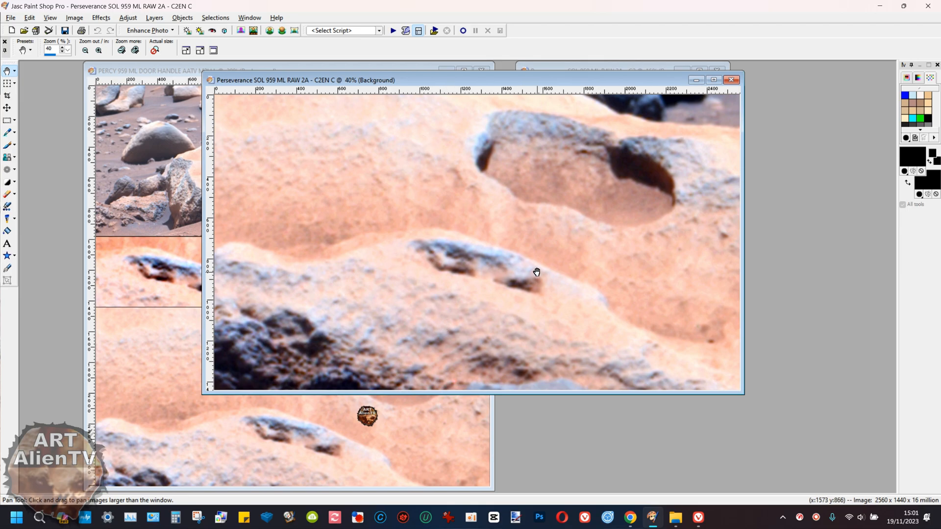
pyautogui.moveTo(532, 251)
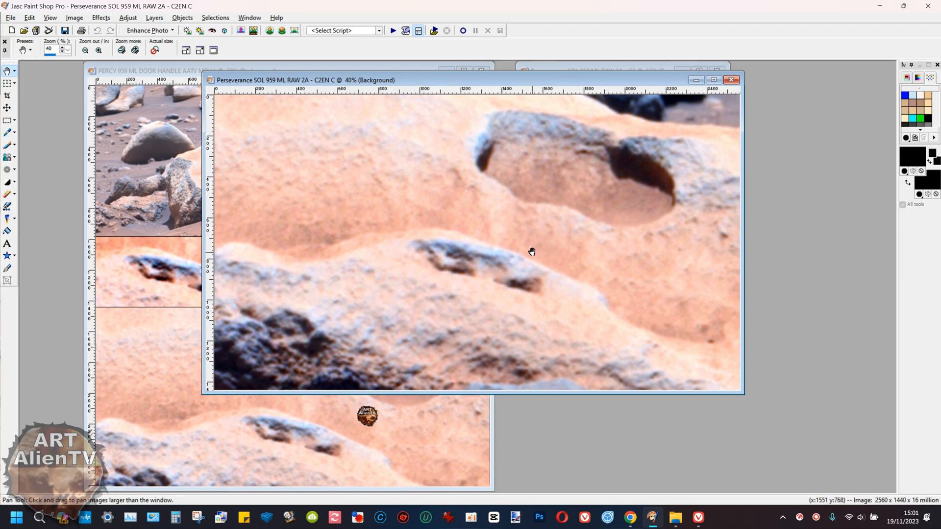
pyautogui.moveTo(546, 261)
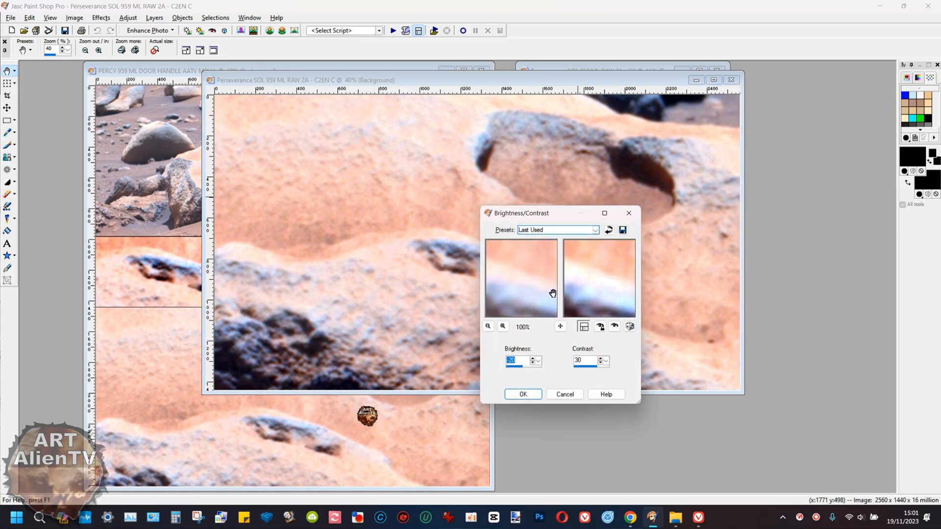
# Apply the Brightness/Contrast change to the raw hollow close-up.
pyautogui.click(523, 394)
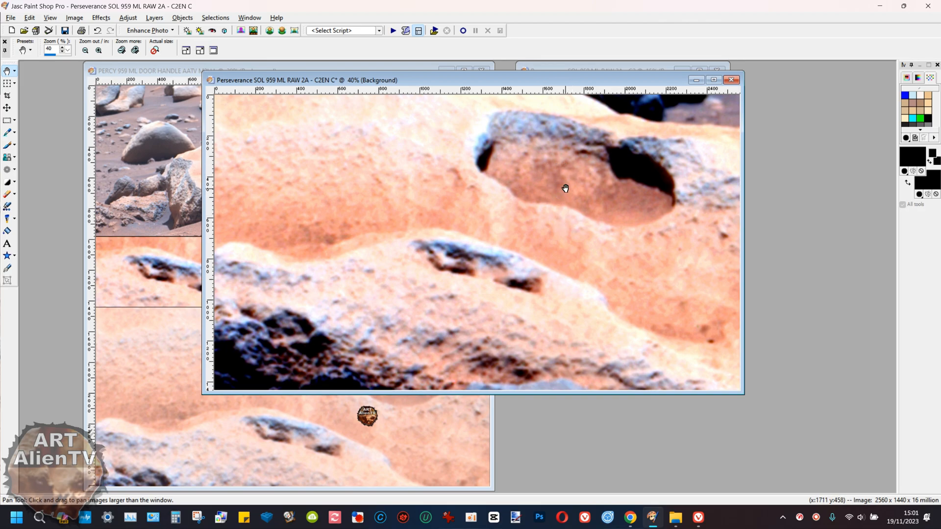
pyautogui.moveTo(565, 174)
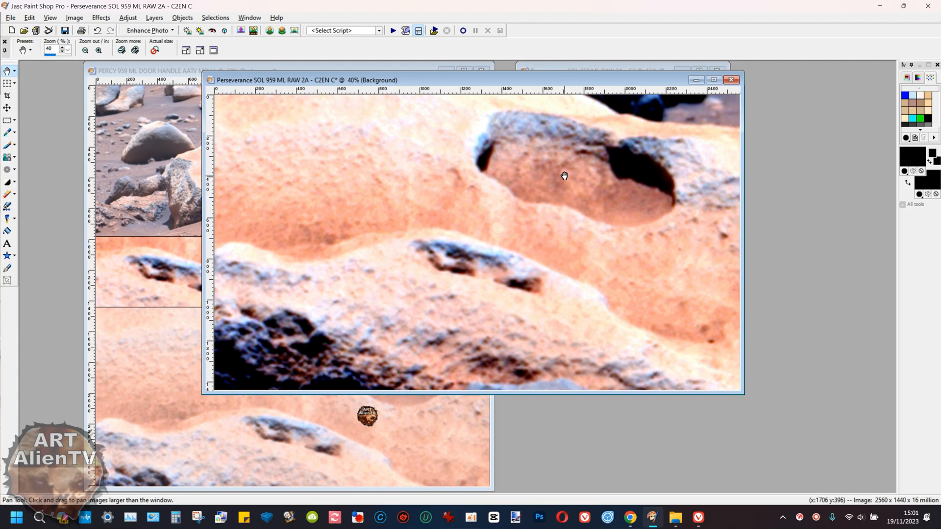
pyautogui.moveTo(550, 170)
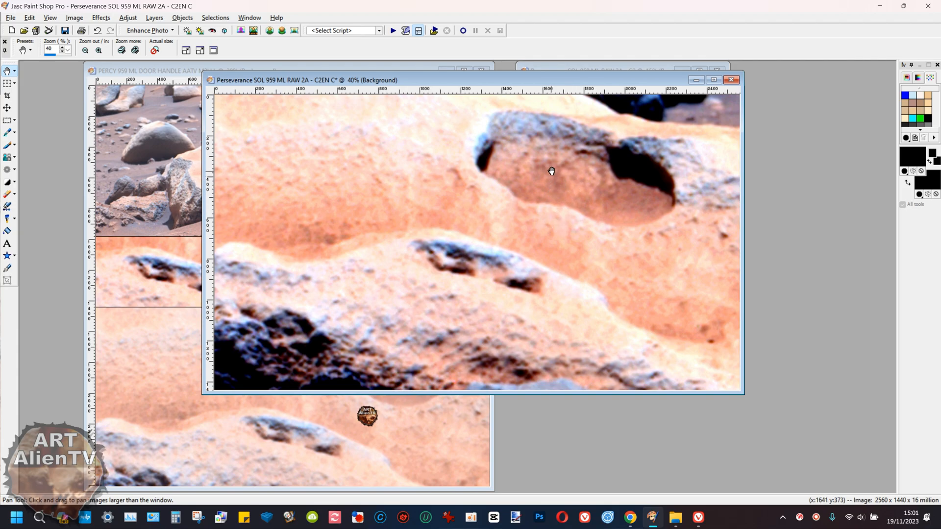
pyautogui.moveTo(553, 236)
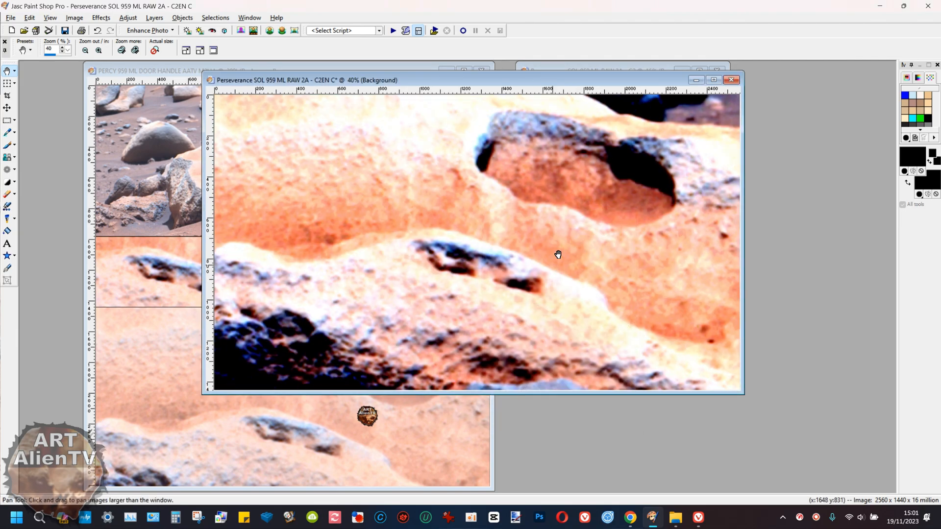
pyautogui.moveTo(549, 296)
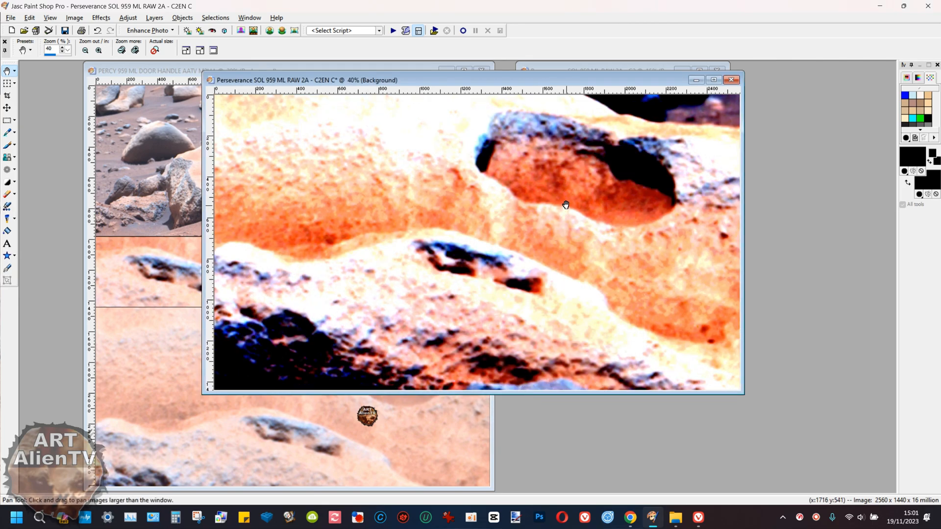
pyautogui.moveTo(525, 186)
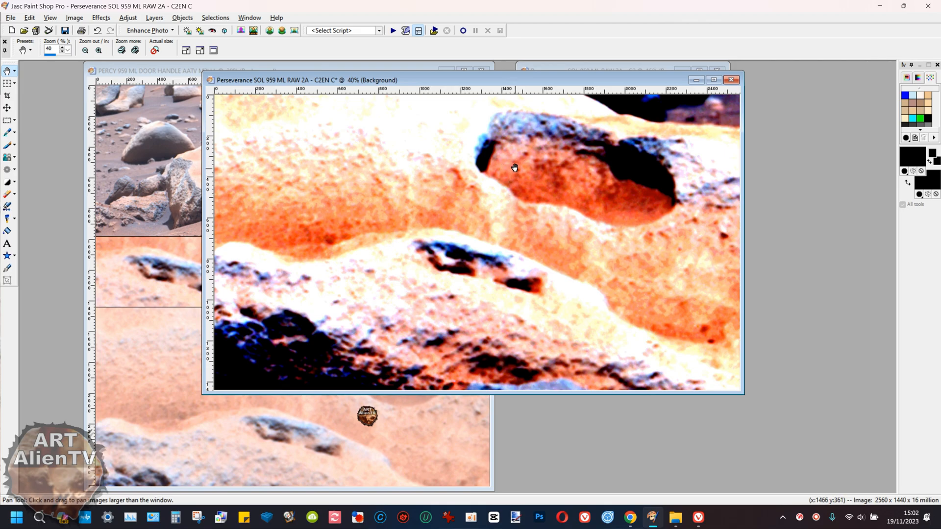
pyautogui.moveTo(662, 234)
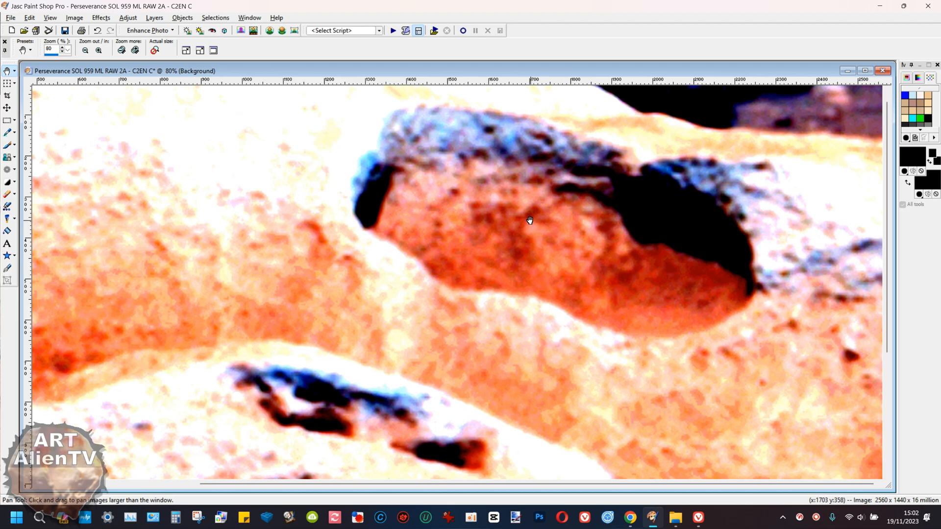
pyautogui.moveTo(560, 221)
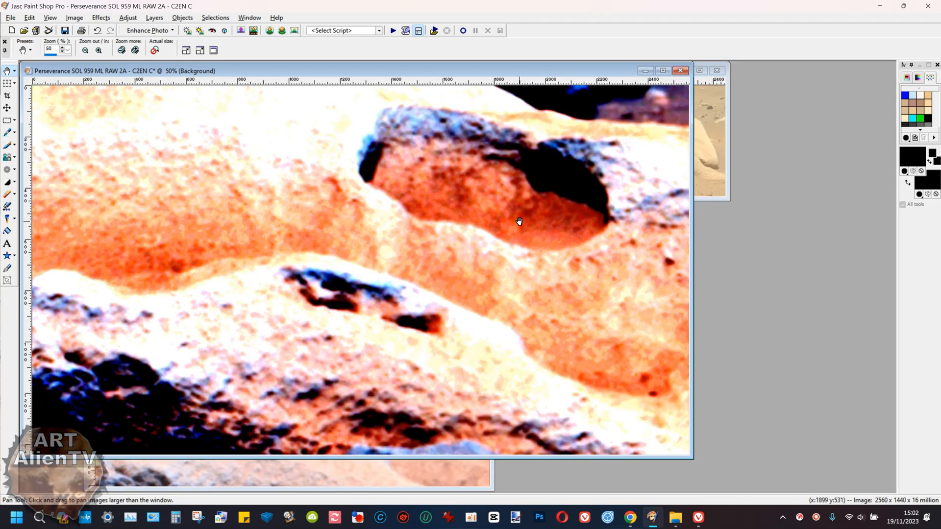
pyautogui.moveTo(487, 220)
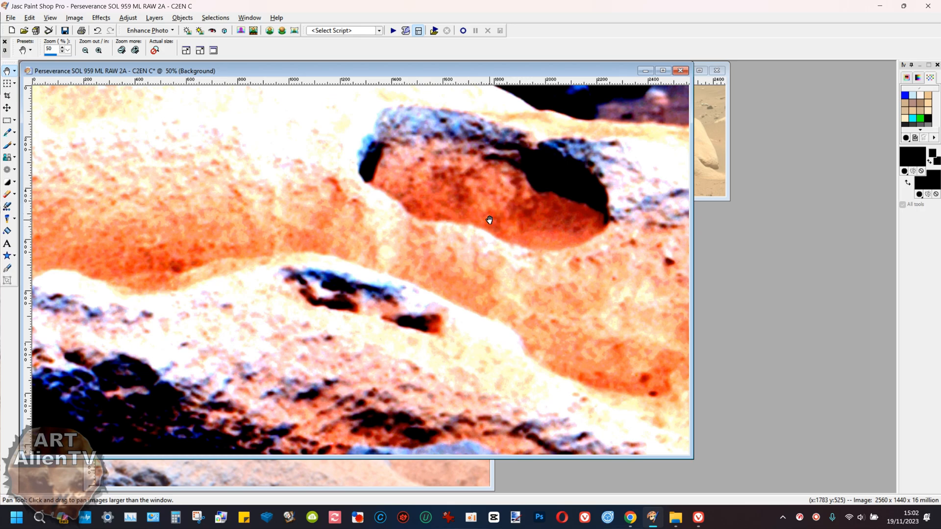
pyautogui.moveTo(416, 249)
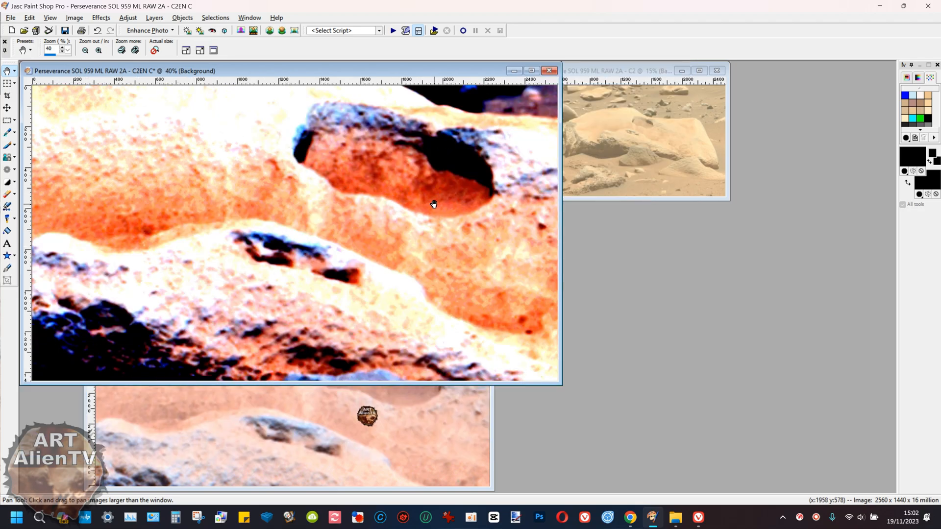
# Reposition the enhanced close-up window and invert its colours to a negative image.
pyautogui.moveTo(96, 71); pyautogui.dragTo(213, 108)
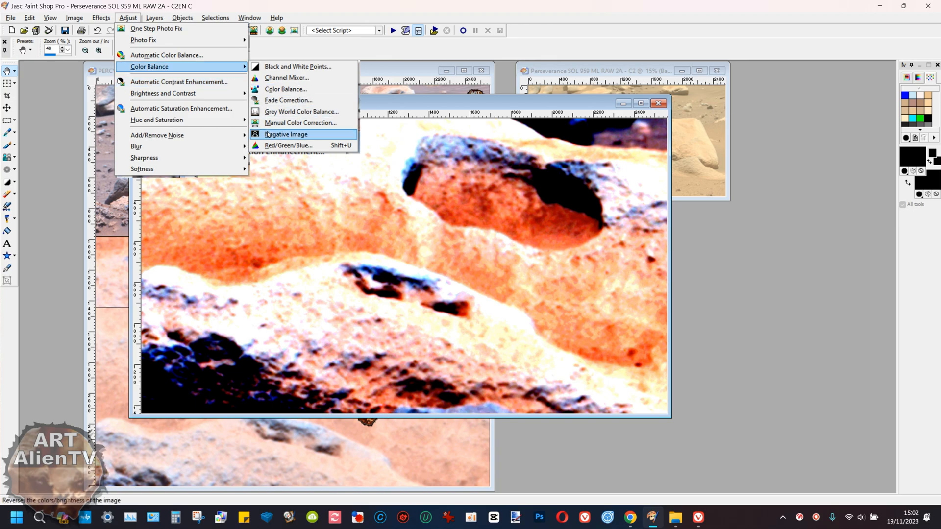
pyautogui.click(288, 133)
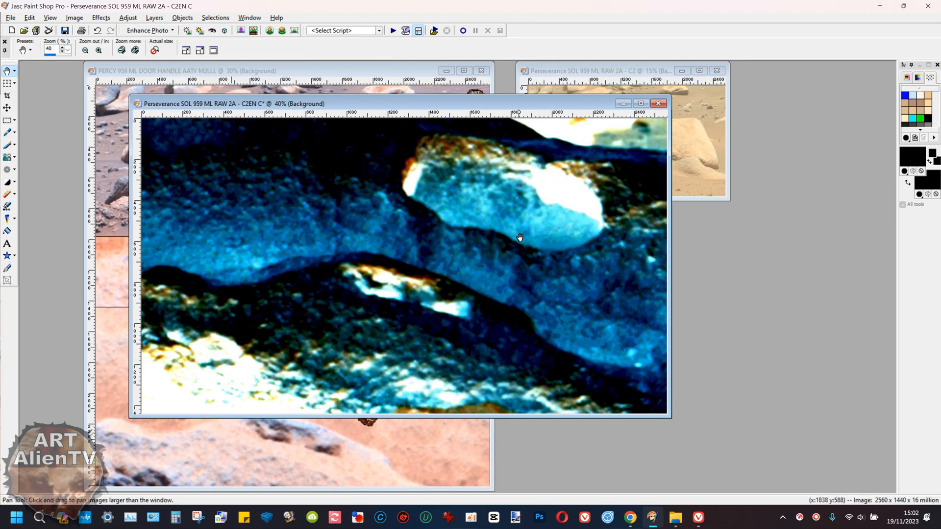
pyautogui.moveTo(492, 210)
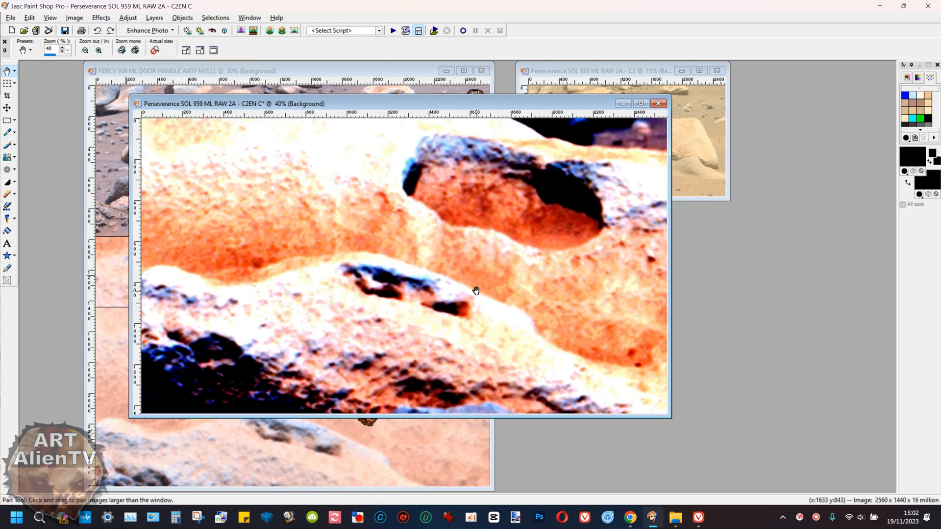
pyautogui.moveTo(676, 518)
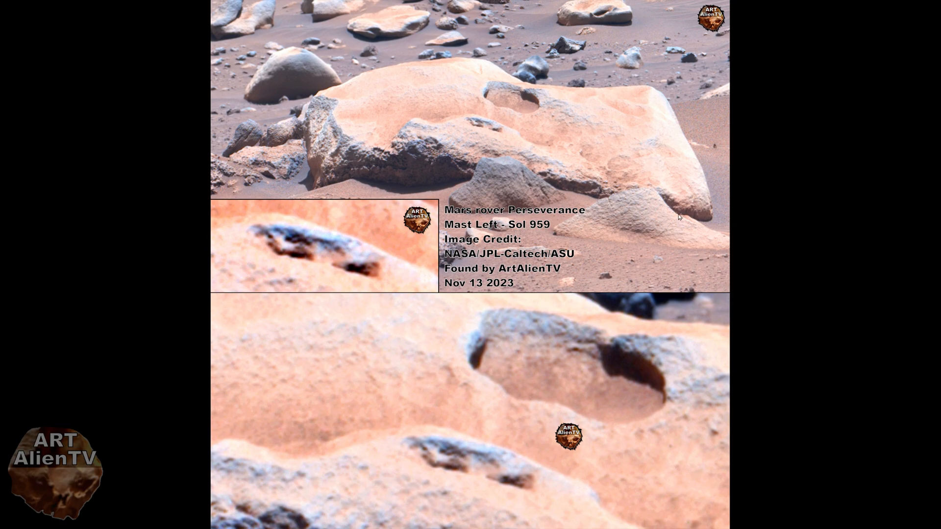
pyautogui.moveTo(436, 183)
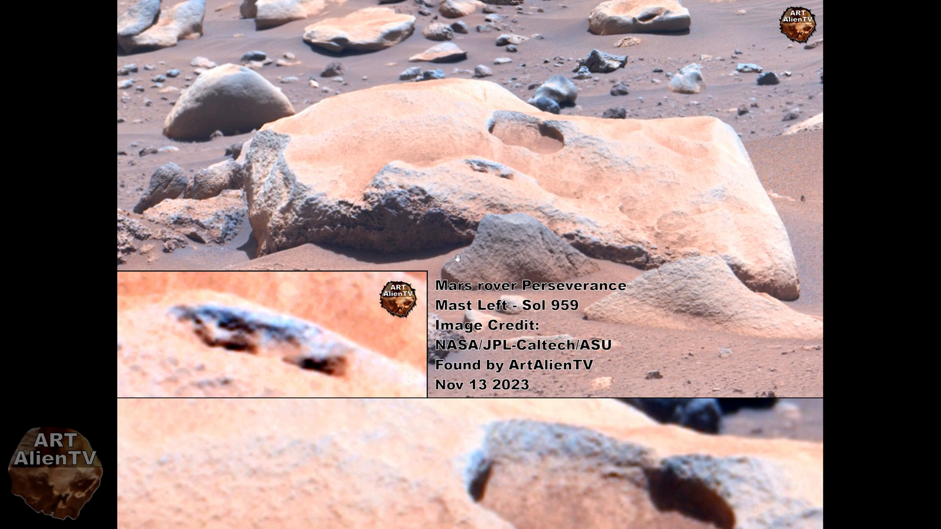
pyautogui.moveTo(658, 175)
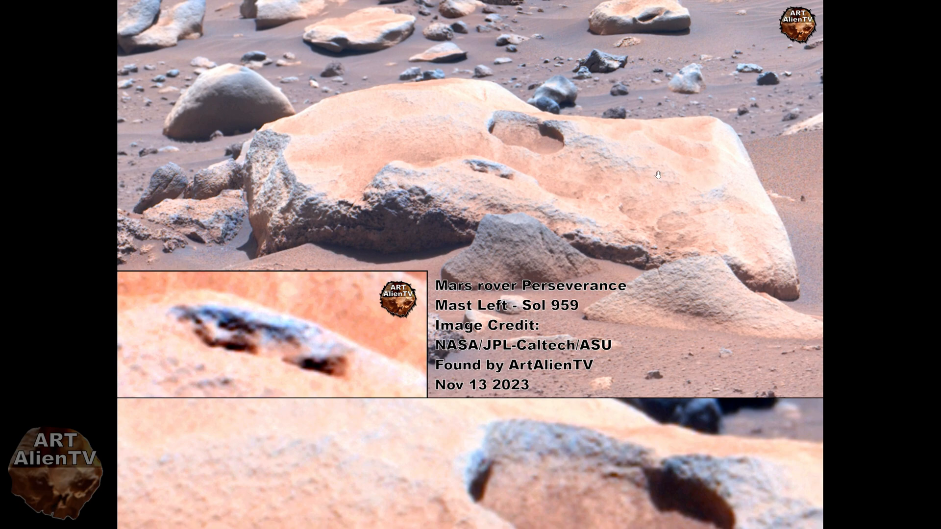
pyautogui.moveTo(591, 204)
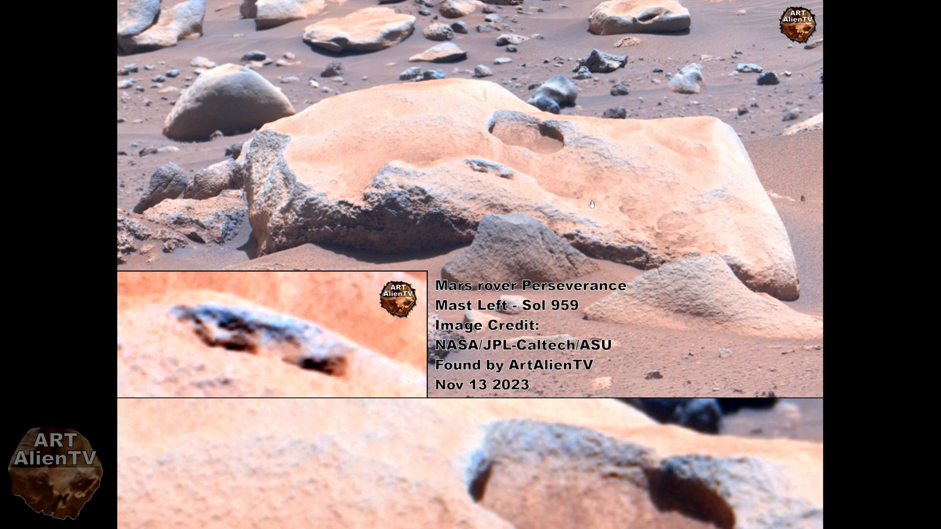
pyautogui.moveTo(527, 241)
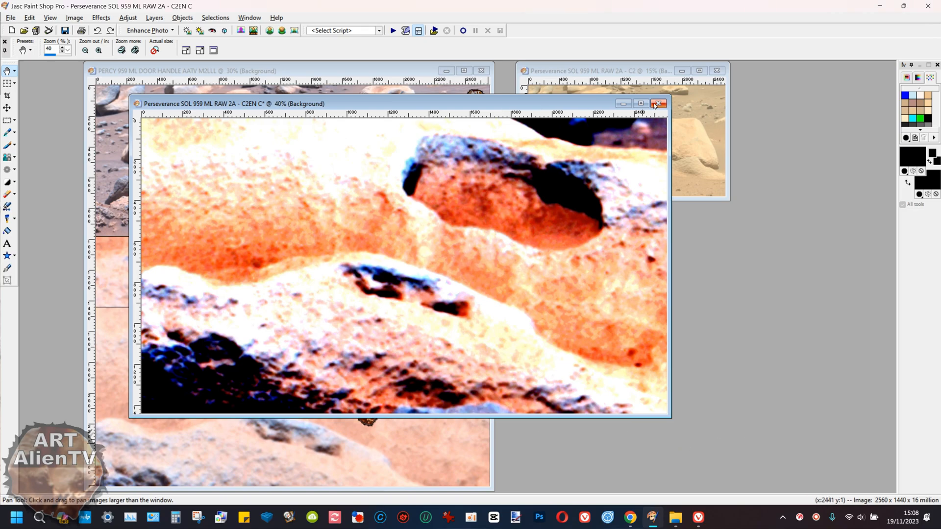
# Close the brightened C2EN C close-up, bringing up the save-changes prompt.
pyautogui.click(658, 104)
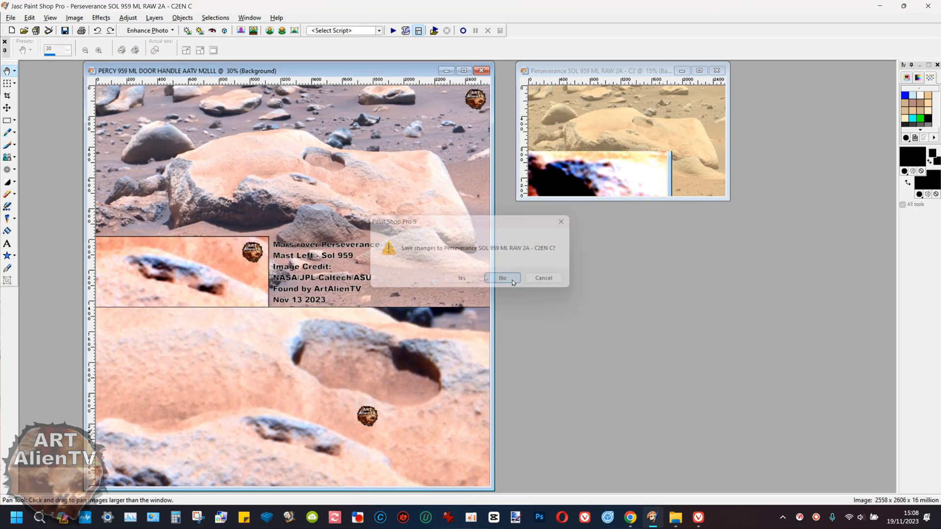
# Discard the close-up's edits and open the MSL SOL 3466 MR DOORWAY AATV T2 image.
pyautogui.click(501, 279)
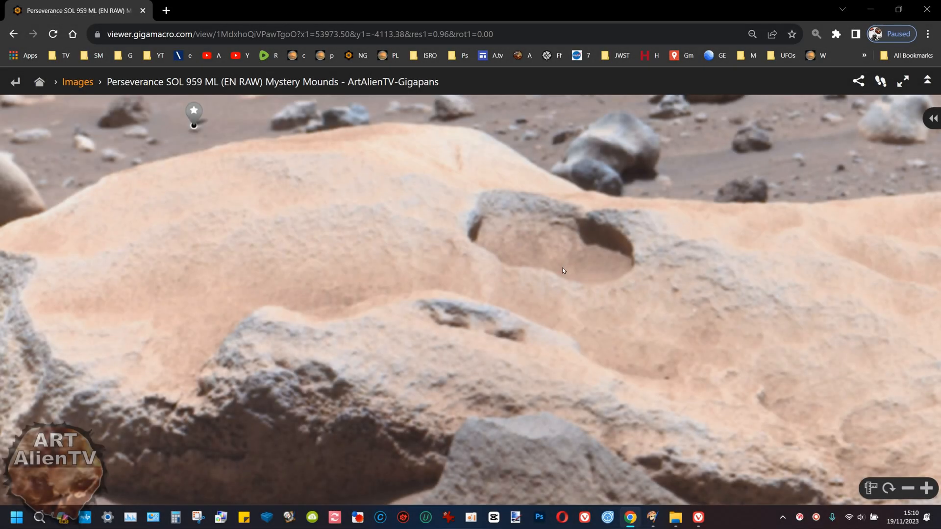
pyautogui.scroll(-3)
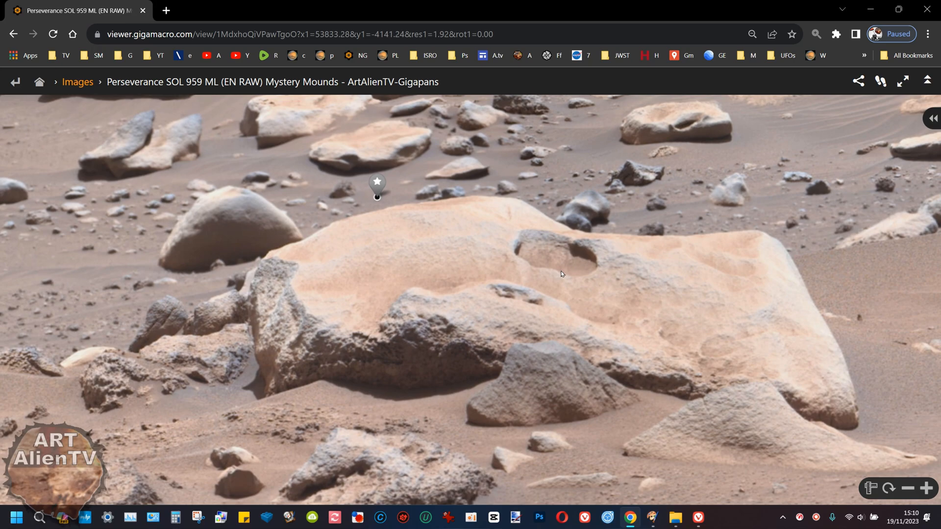
pyautogui.moveTo(561, 275)
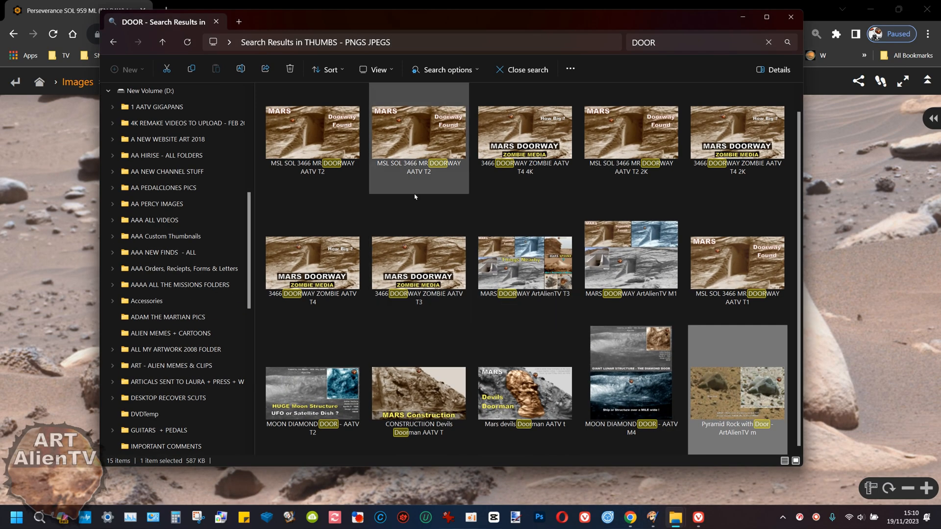
pyautogui.doubleClick(418, 132)
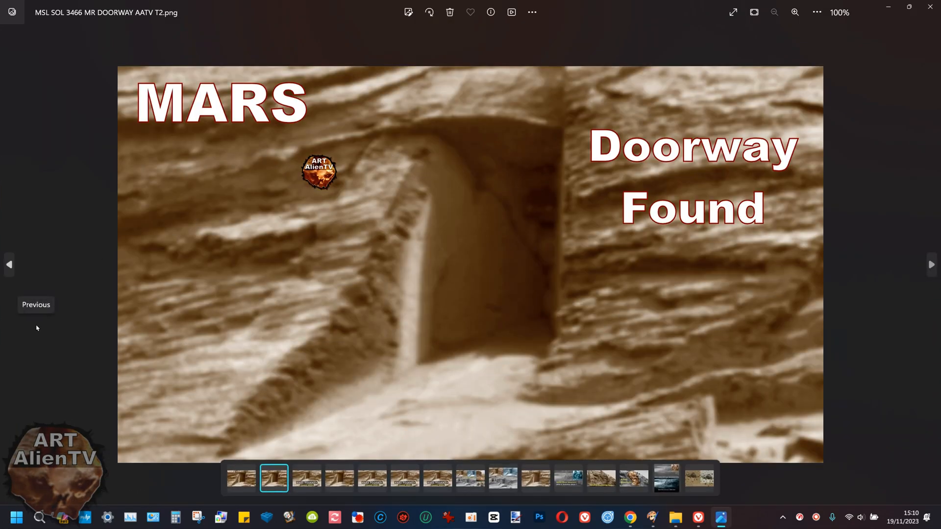
pyautogui.moveTo(35, 326)
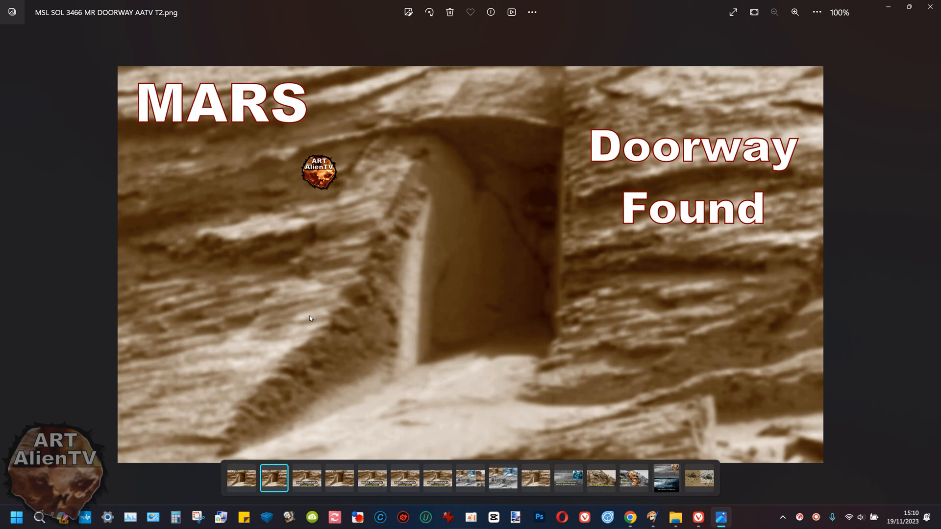
pyautogui.moveTo(306, 323)
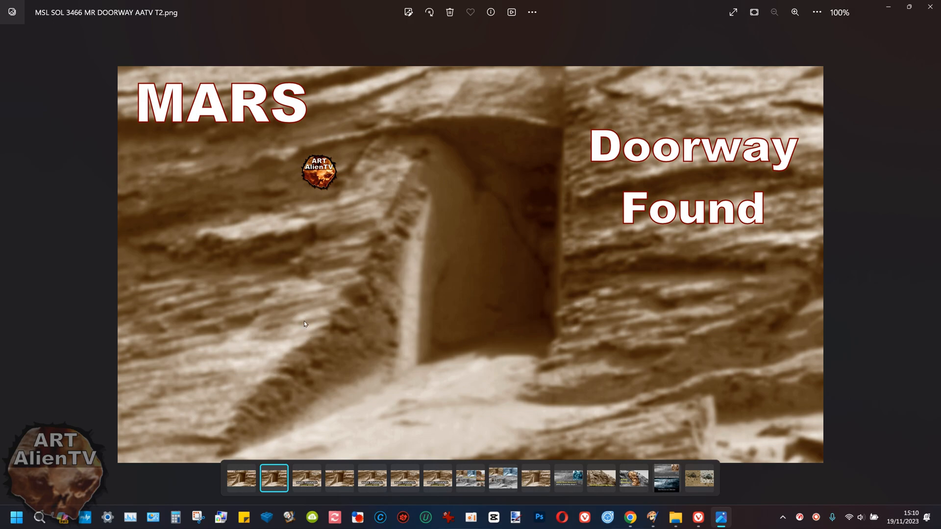
pyautogui.moveTo(482, 119)
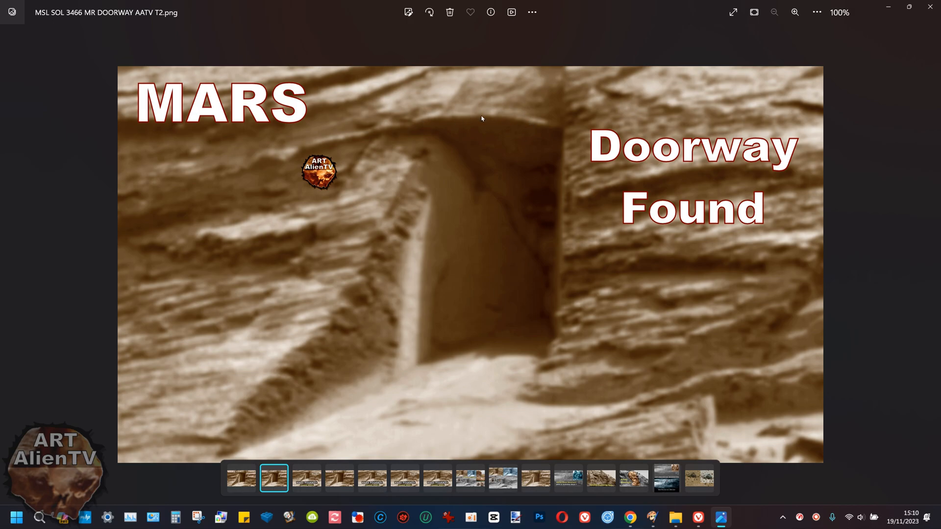
pyautogui.moveTo(552, 135)
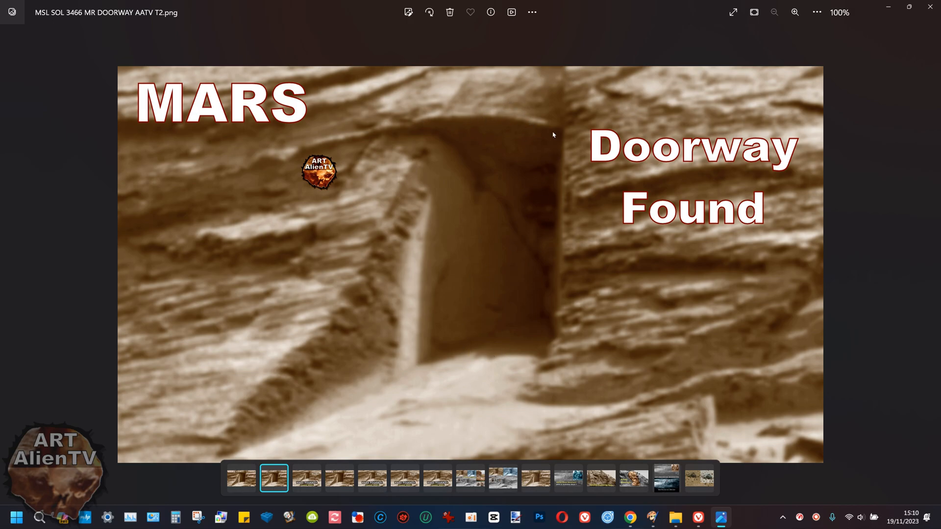
pyautogui.moveTo(530, 136)
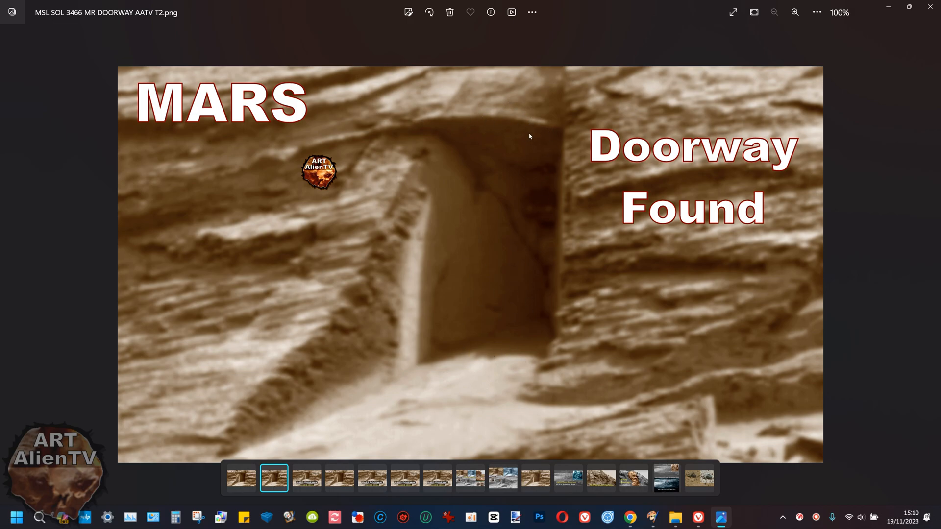
pyautogui.moveTo(464, 301)
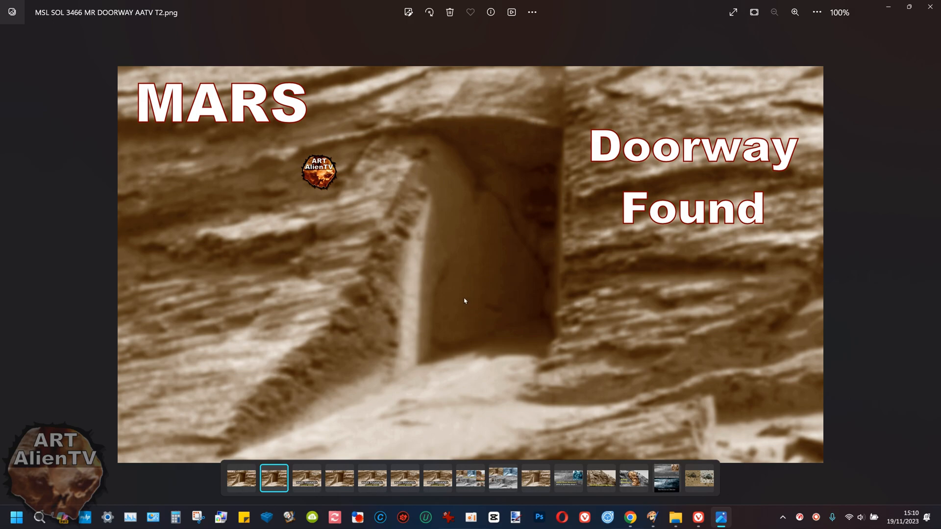
pyautogui.moveTo(498, 119)
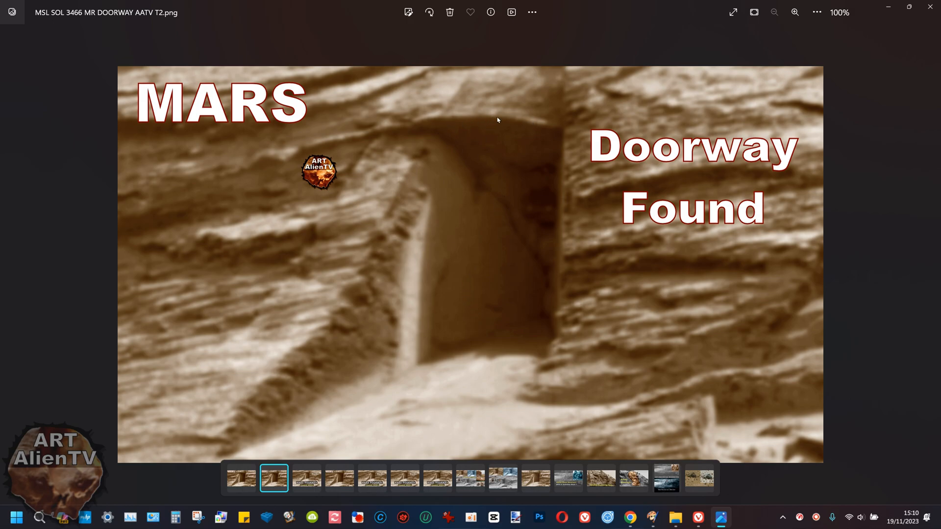
pyautogui.moveTo(512, 280)
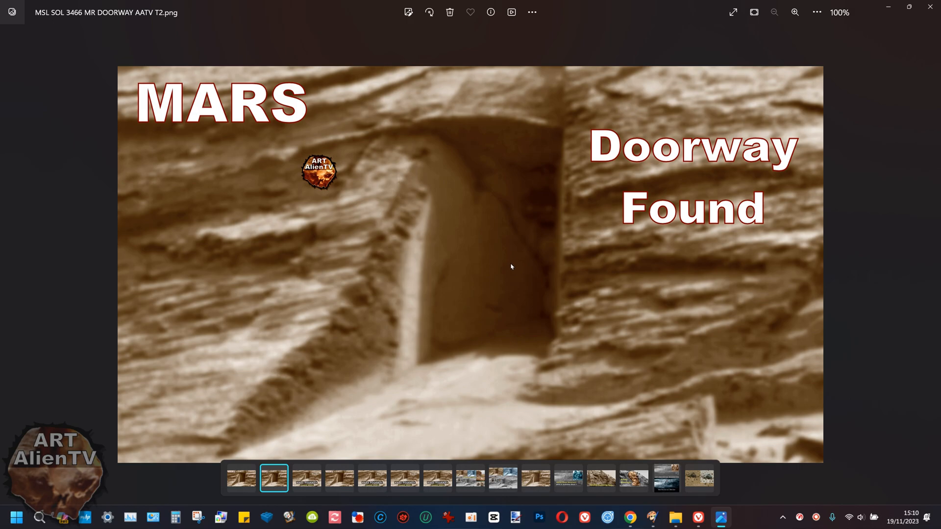
pyautogui.moveTo(483, 351)
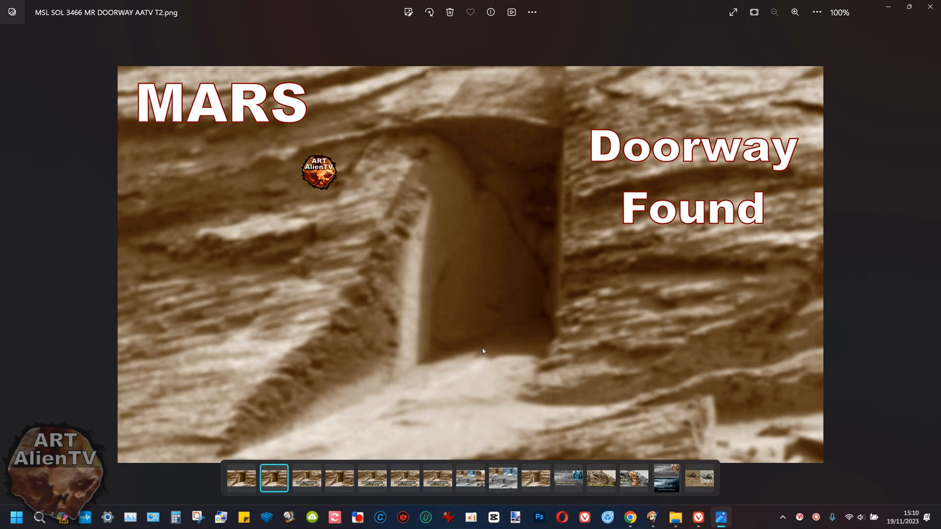
pyautogui.moveTo(555, 308)
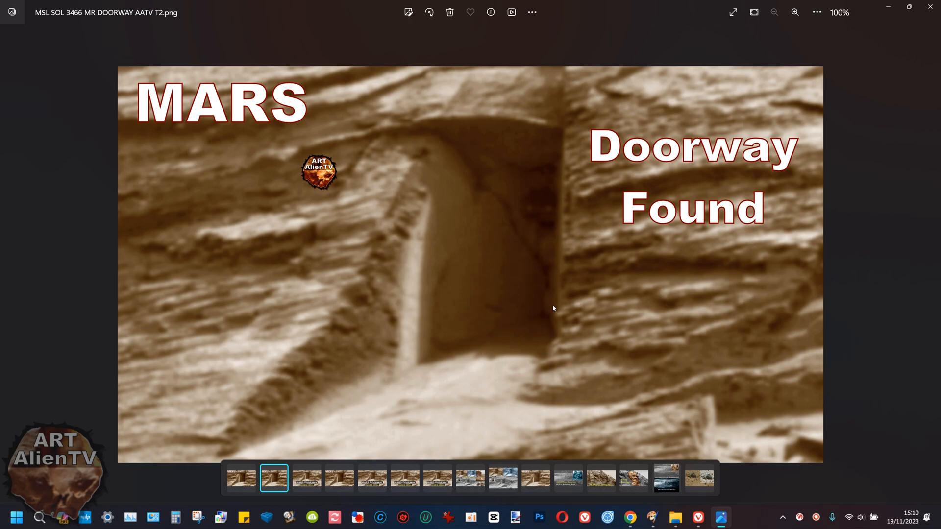
pyautogui.moveTo(549, 306)
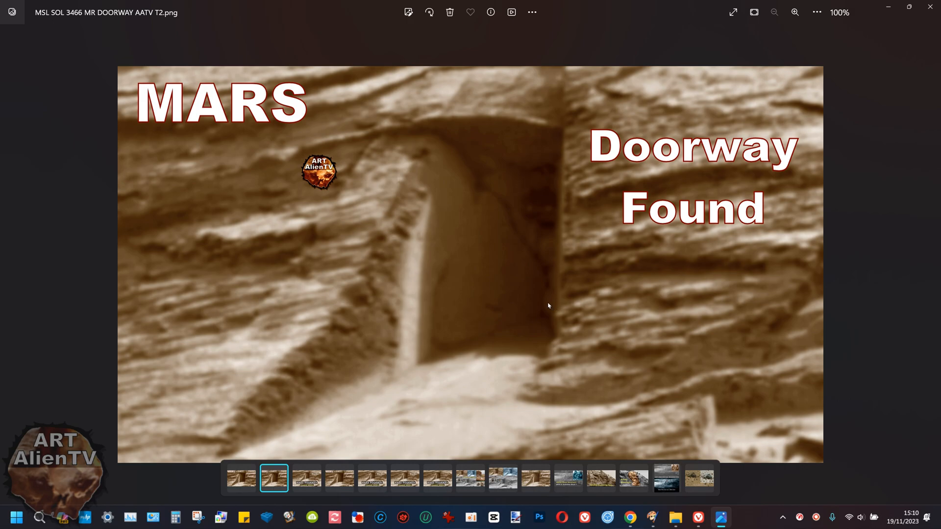
pyautogui.moveTo(543, 303)
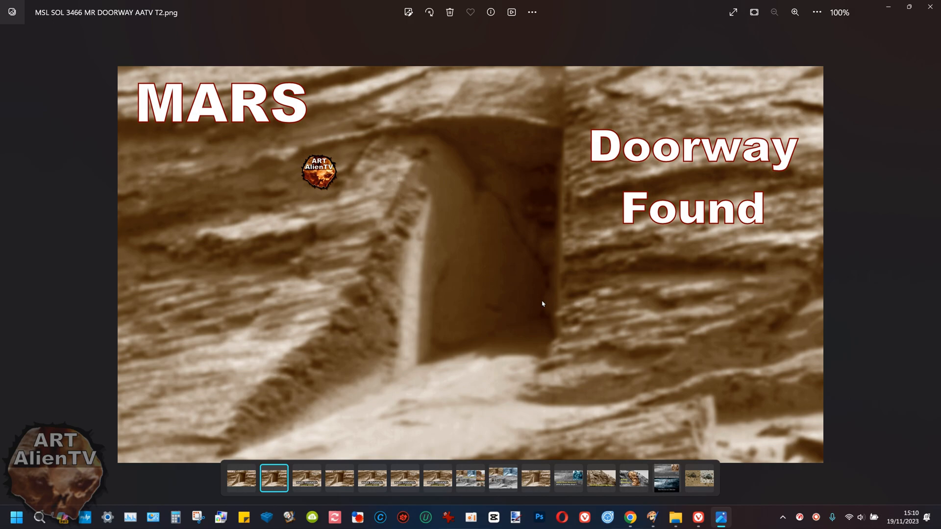
pyautogui.moveTo(539, 304)
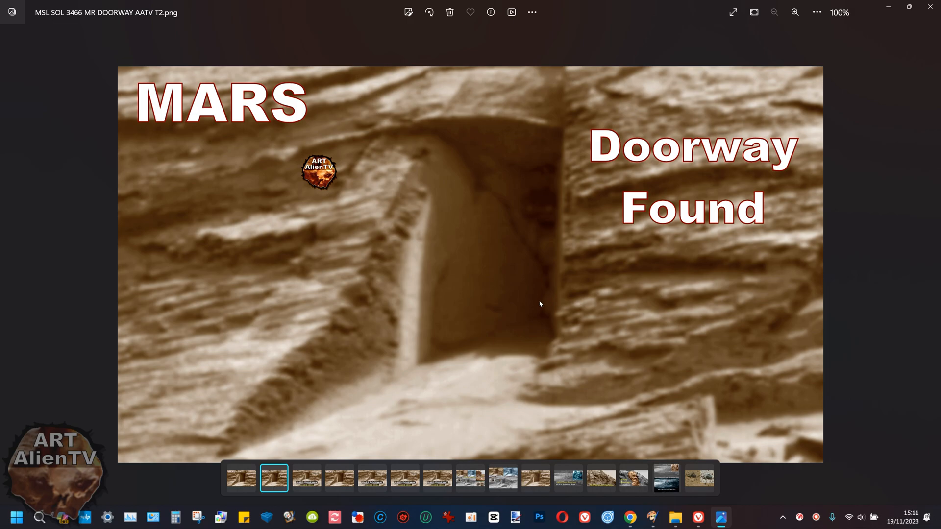
pyautogui.moveTo(539, 304)
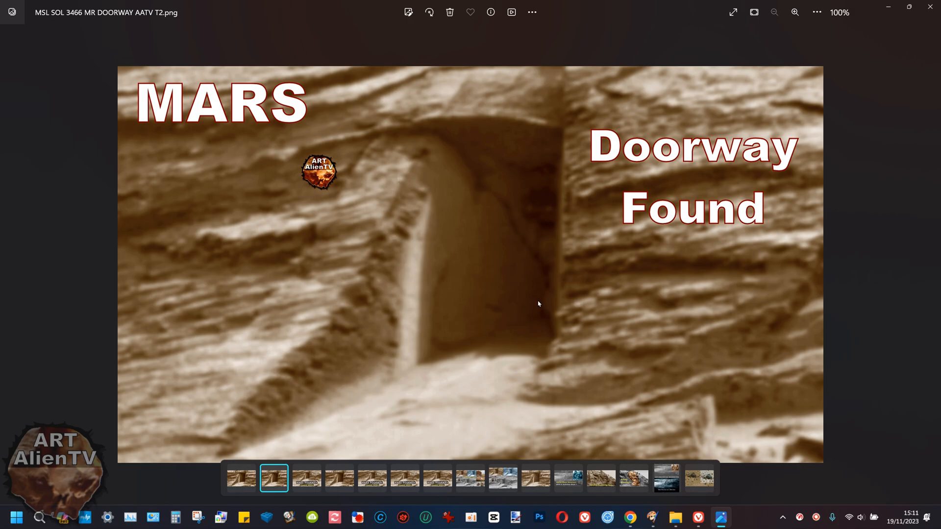
pyautogui.moveTo(538, 303)
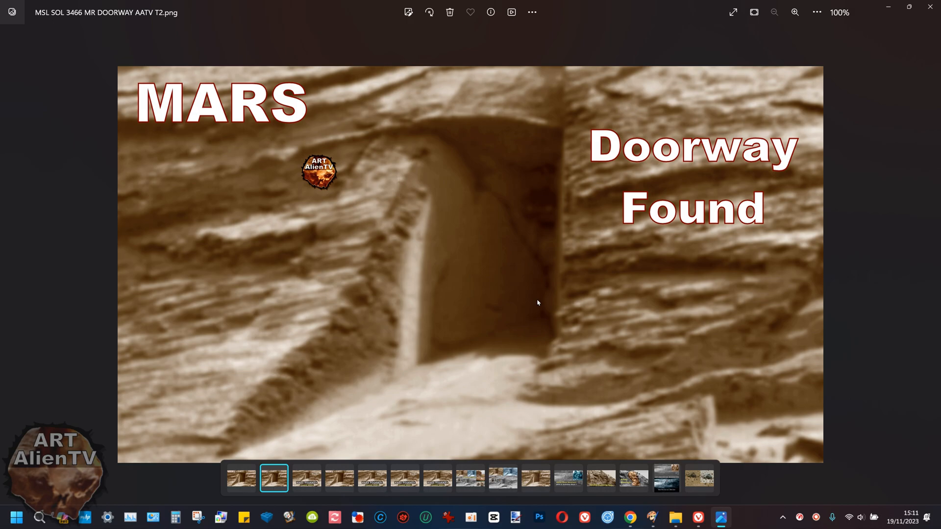
pyautogui.moveTo(534, 302)
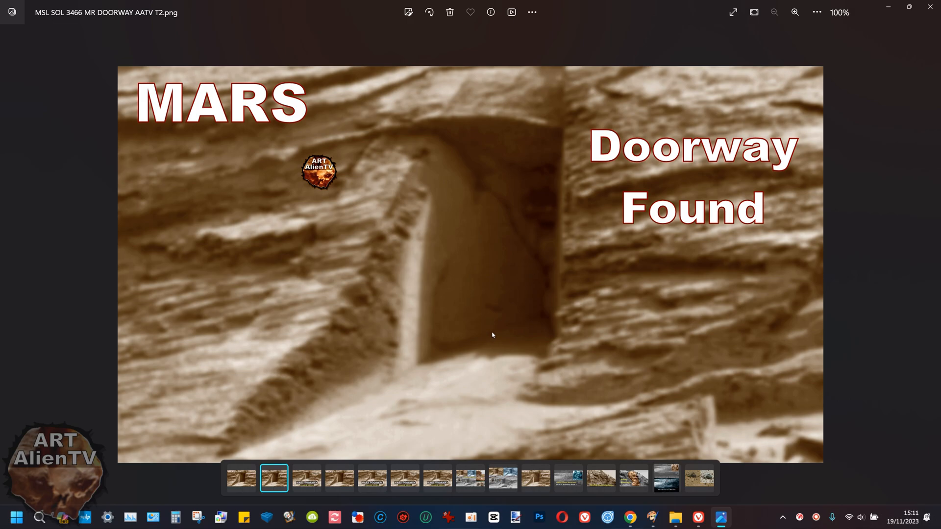
pyautogui.moveTo(453, 238)
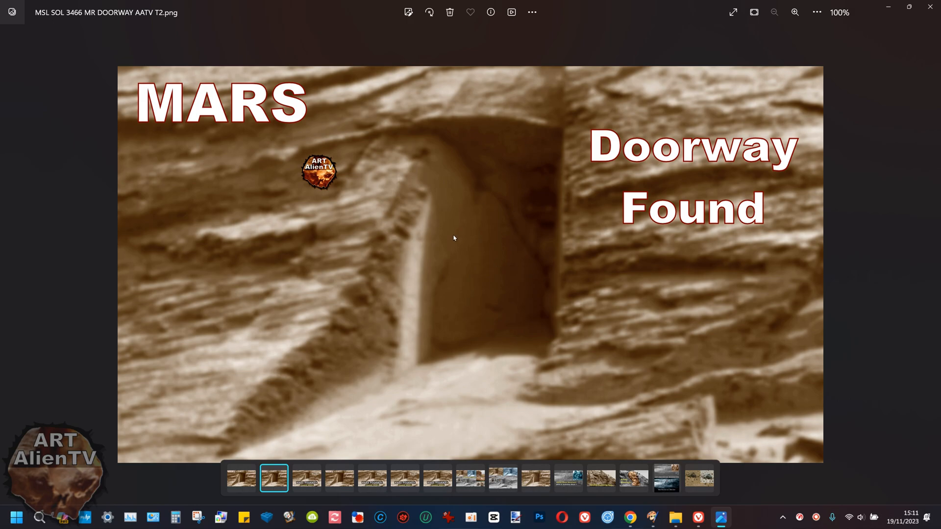
pyautogui.moveTo(458, 215)
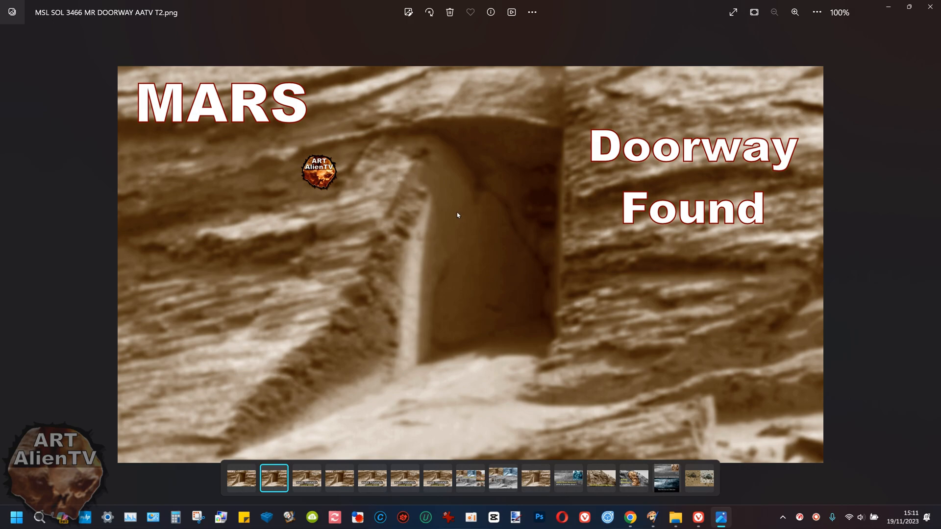
pyautogui.moveTo(470, 214)
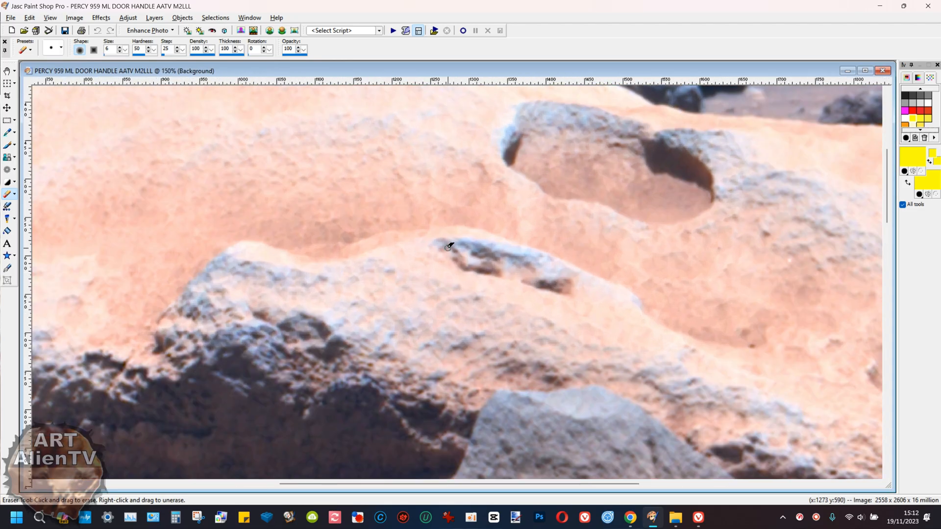
pyautogui.moveTo(441, 245); pyautogui.dragTo(460, 267)
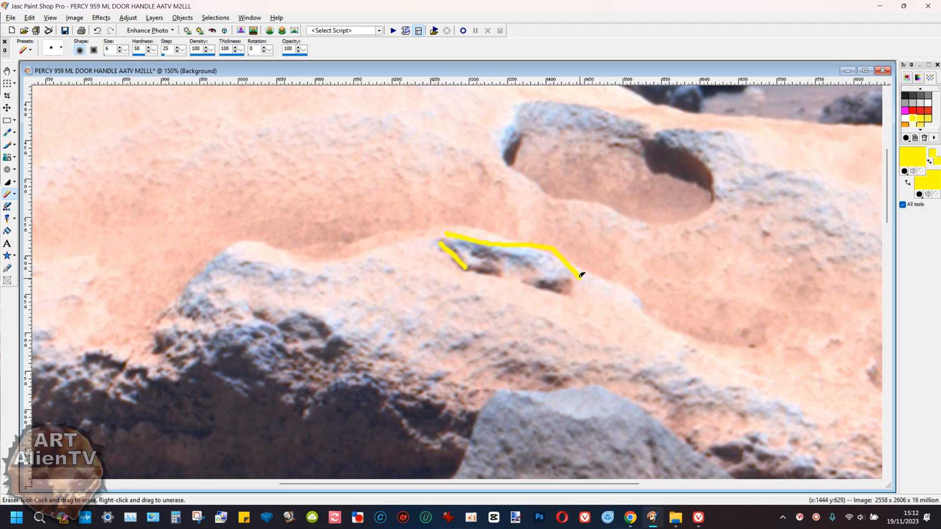
pyautogui.moveTo(579, 275); pyautogui.dragTo(477, 250)
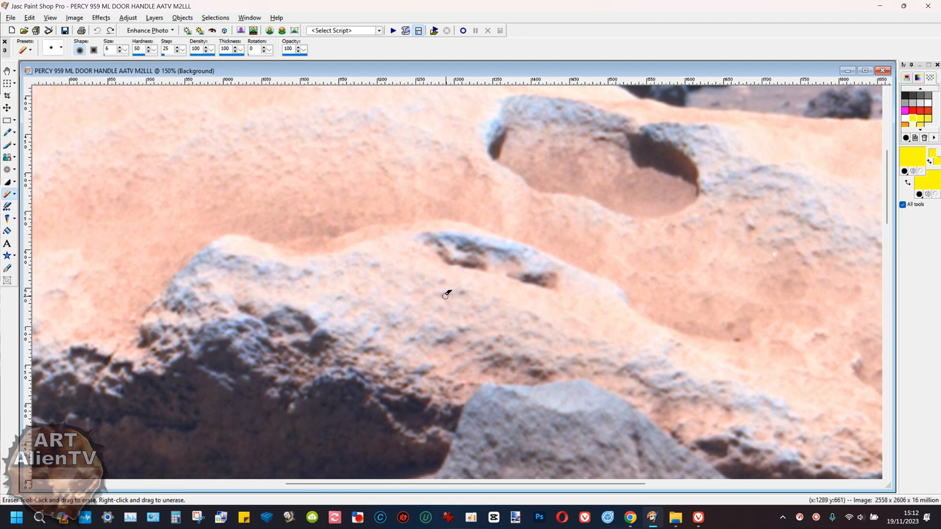
pyautogui.moveTo(463, 265)
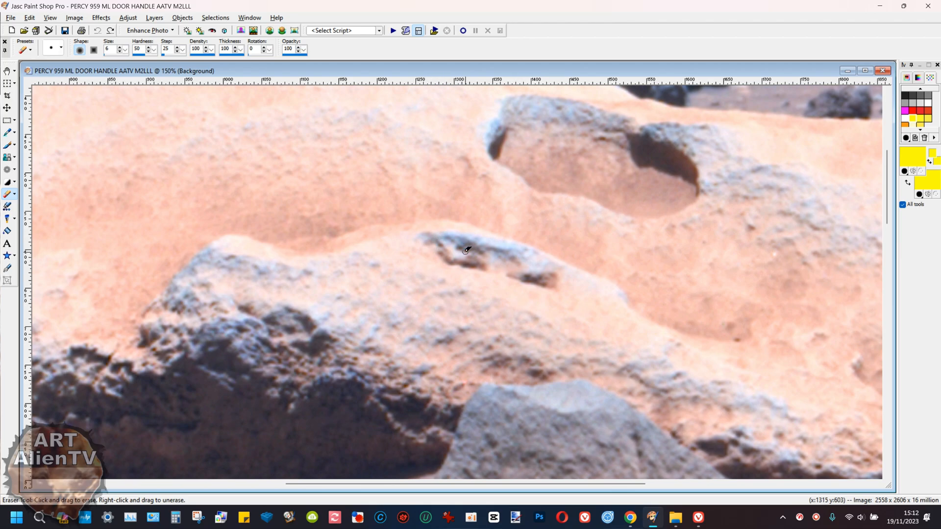
pyautogui.moveTo(451, 280)
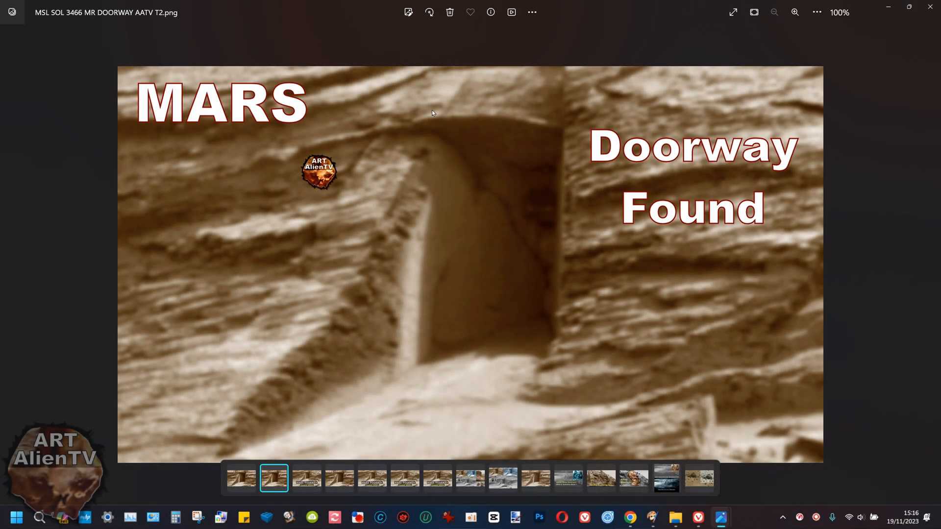
pyautogui.moveTo(107, 272)
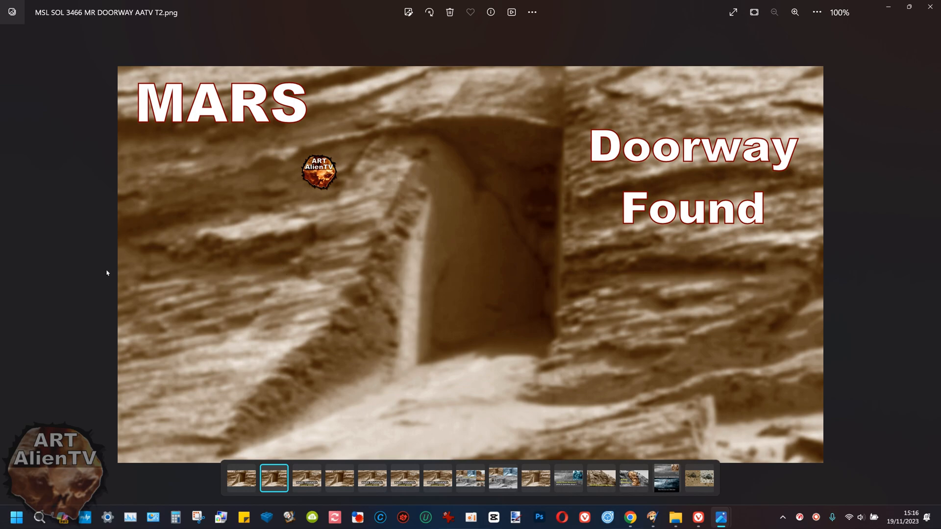
pyautogui.moveTo(103, 264)
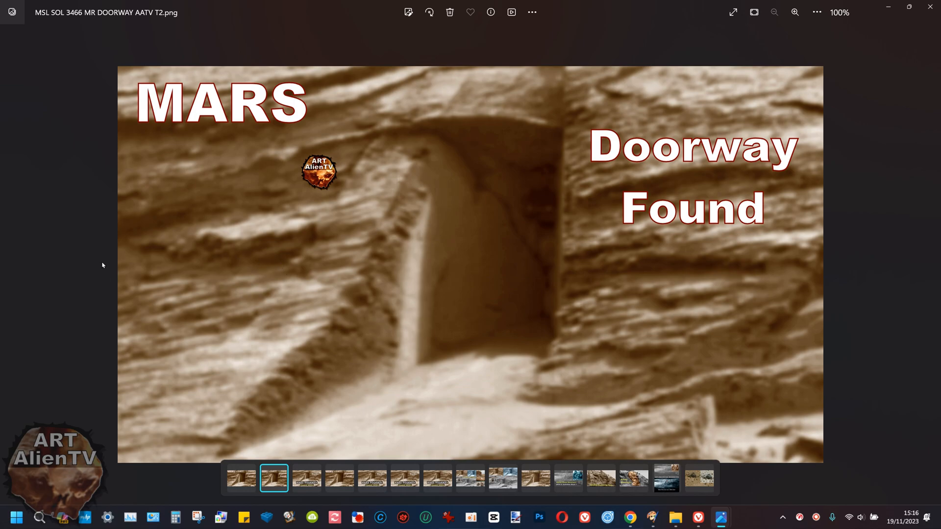
pyautogui.moveTo(101, 261)
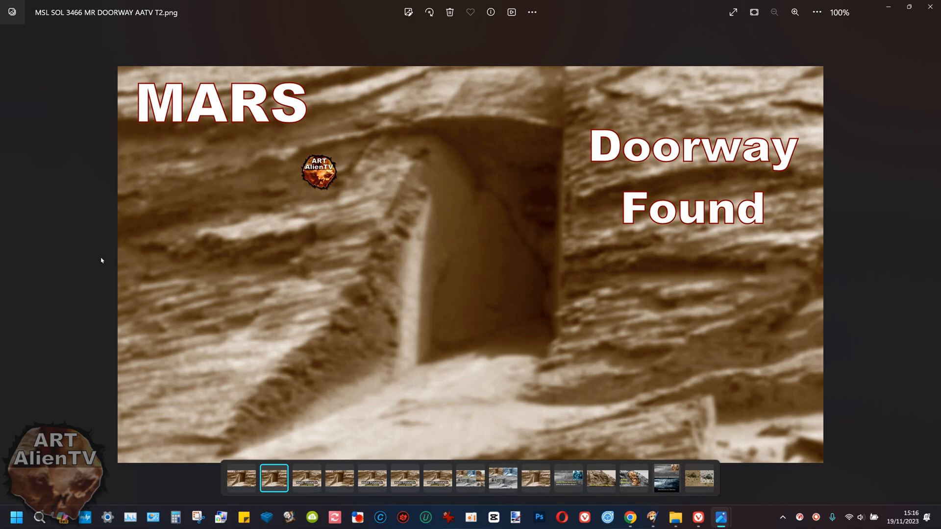
pyautogui.moveTo(101, 258)
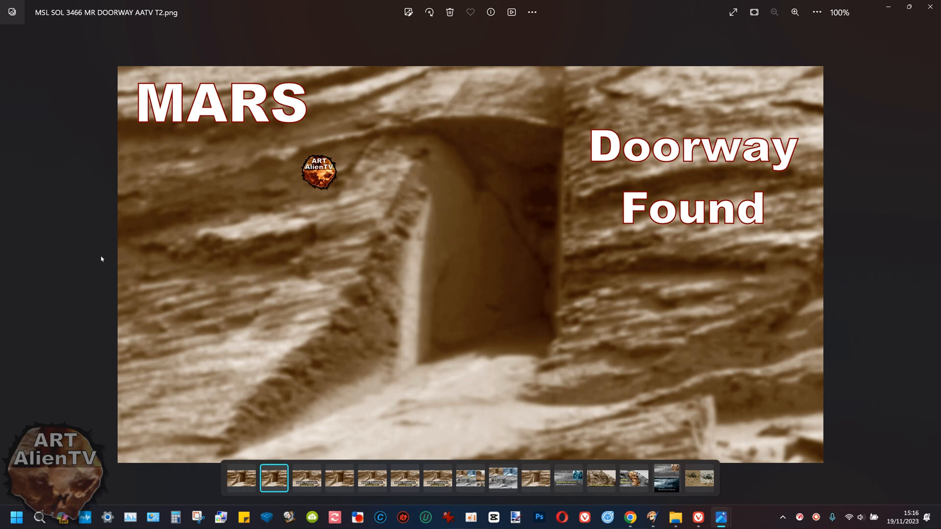
pyautogui.moveTo(102, 256)
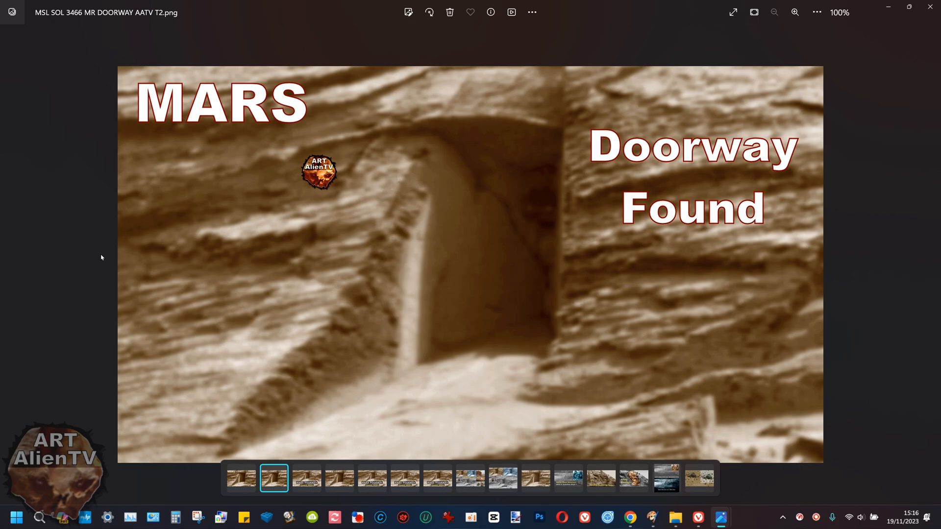
pyautogui.moveTo(378, 268)
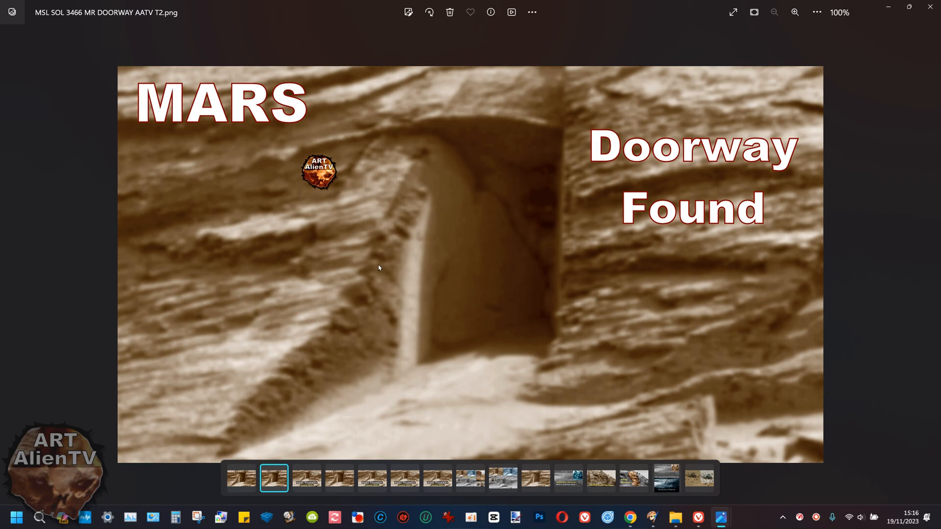
pyautogui.moveTo(374, 263)
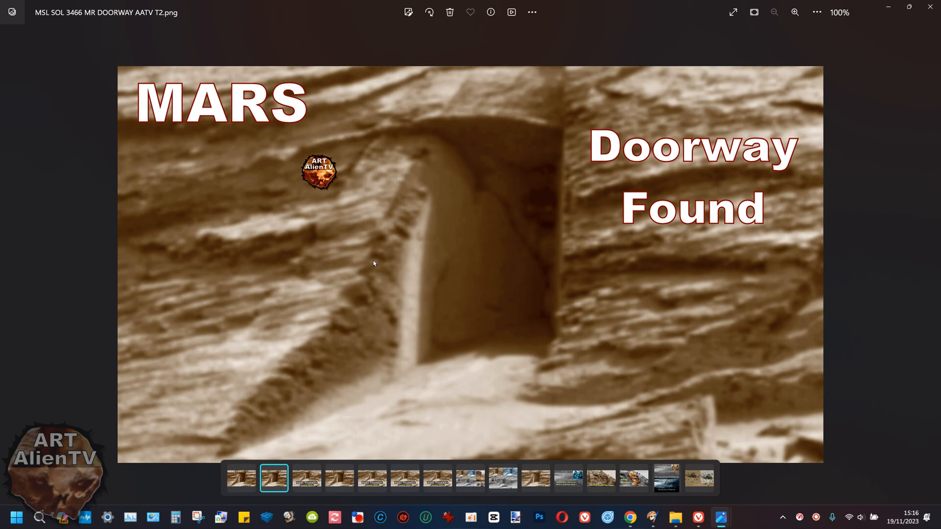
pyautogui.moveTo(371, 262)
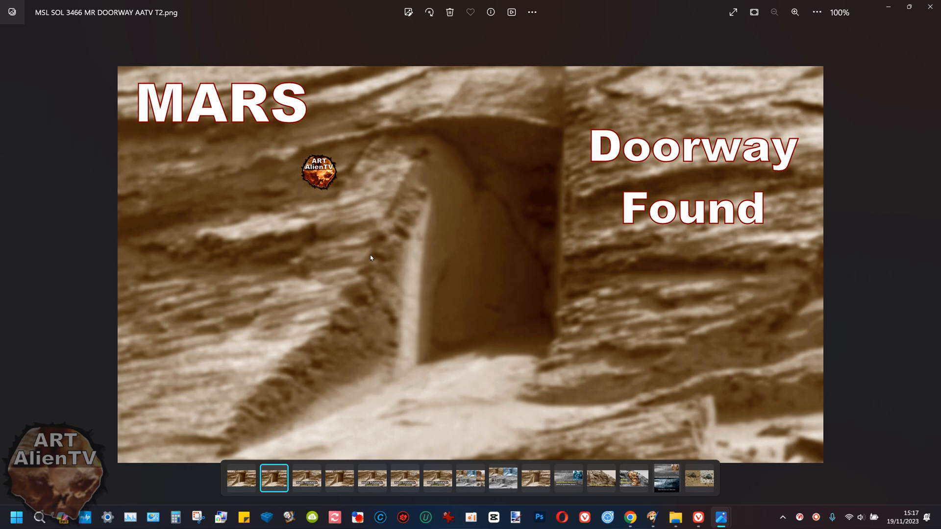
pyautogui.moveTo(676, 224)
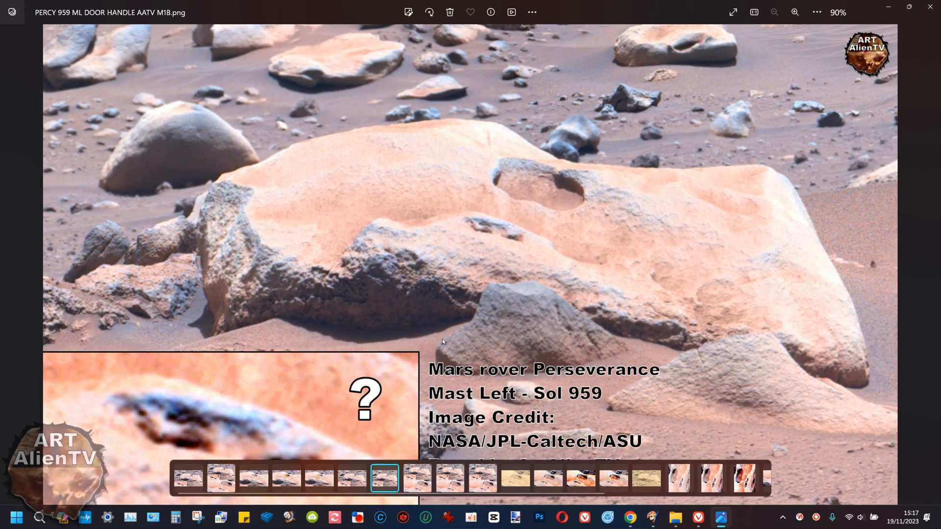
# Zoom in on the PERCY 959 DOOR HANDLE composite, then return to 90%.
pyautogui.click(794, 12)
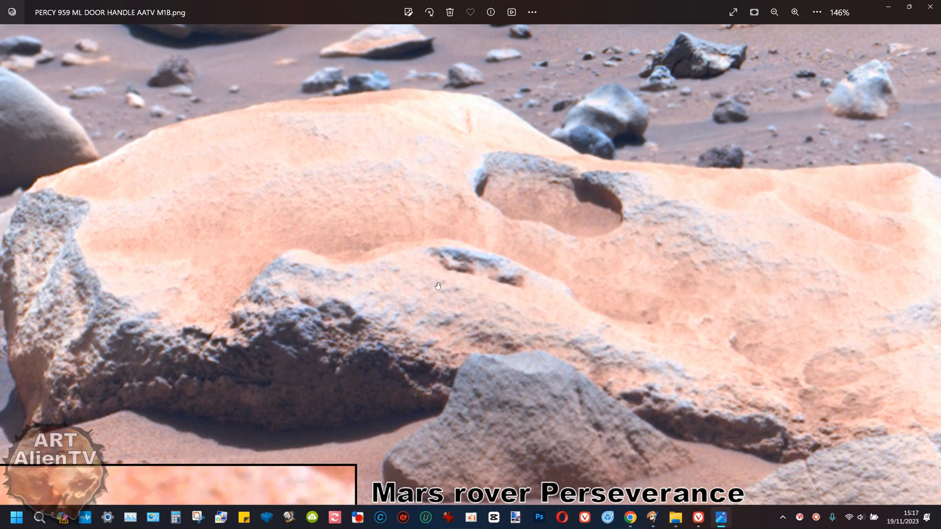
pyautogui.moveTo(469, 276)
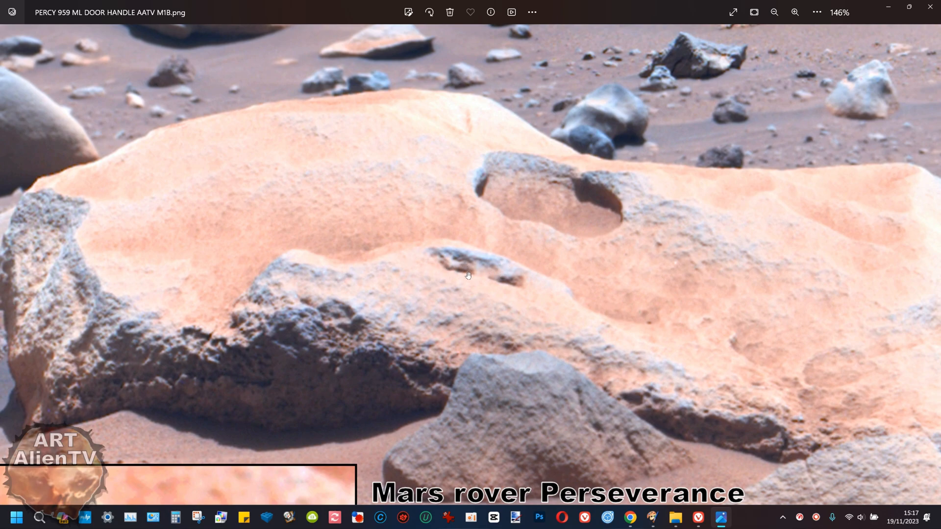
pyautogui.click(774, 12)
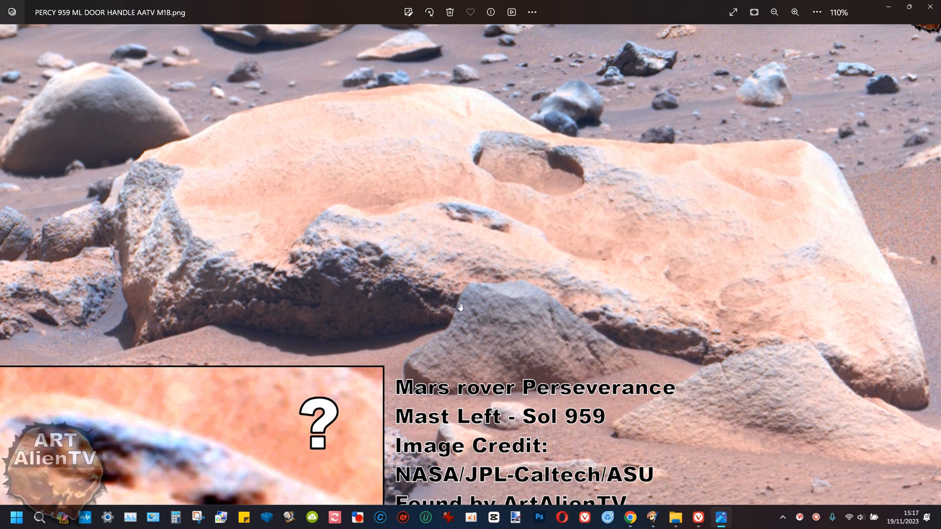
pyautogui.moveTo(657, 307)
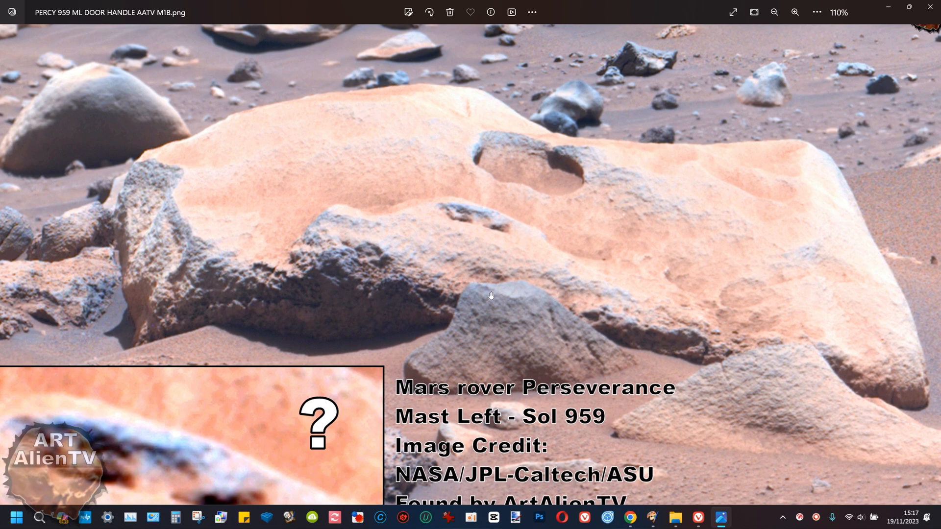
pyautogui.moveTo(396, 298)
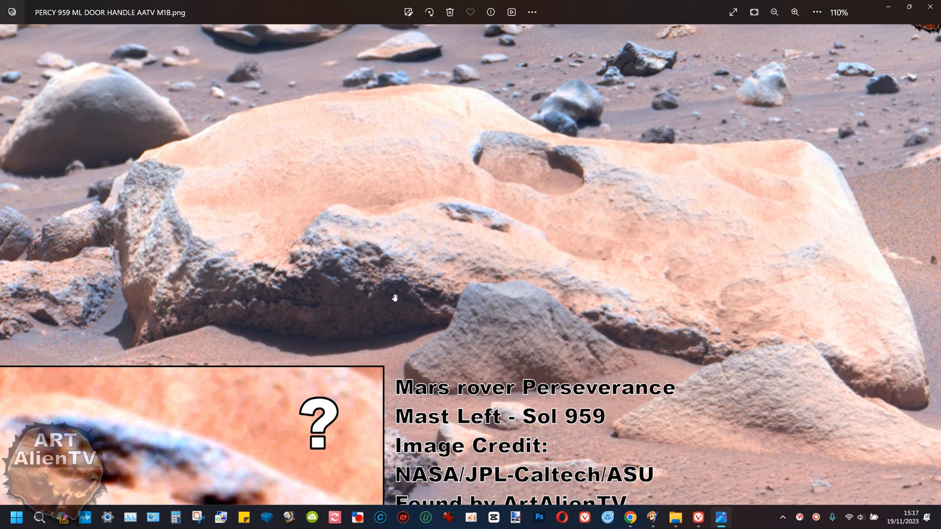
pyautogui.moveTo(501, 346)
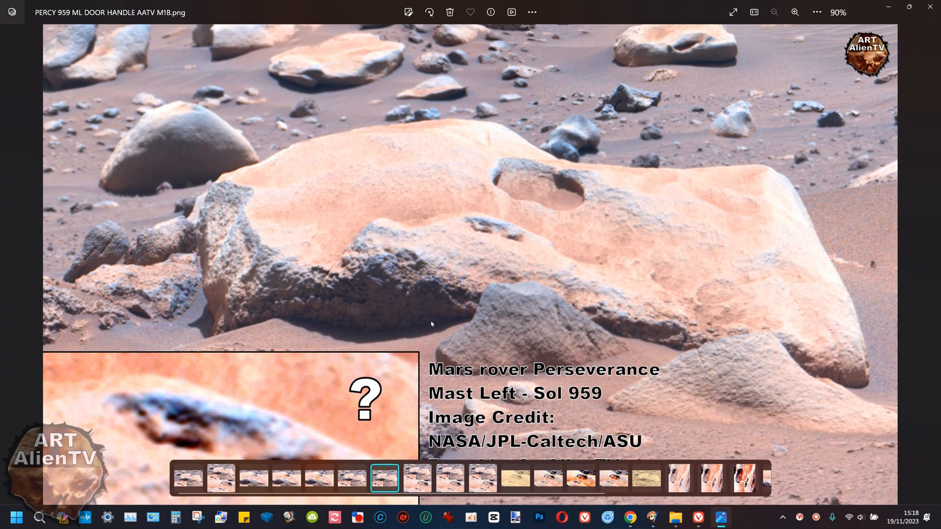
pyautogui.moveTo(463, 258)
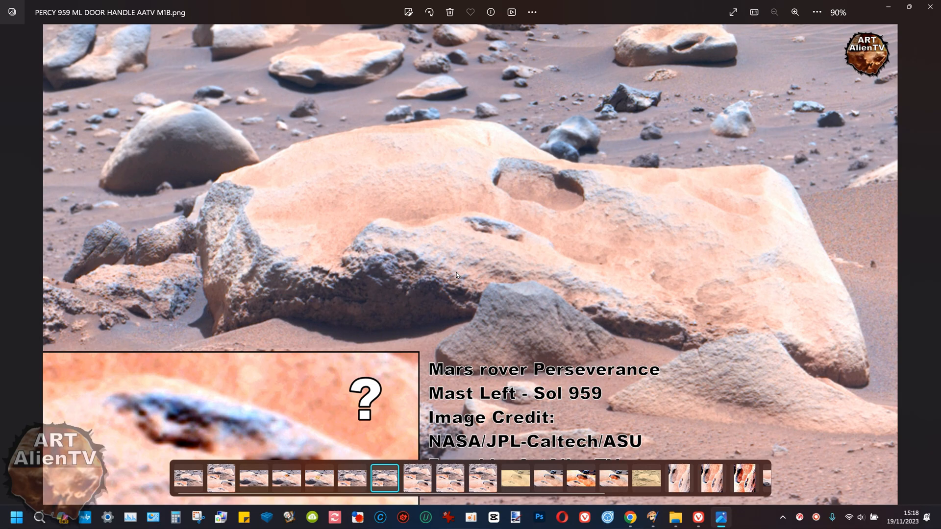
pyautogui.moveTo(442, 154)
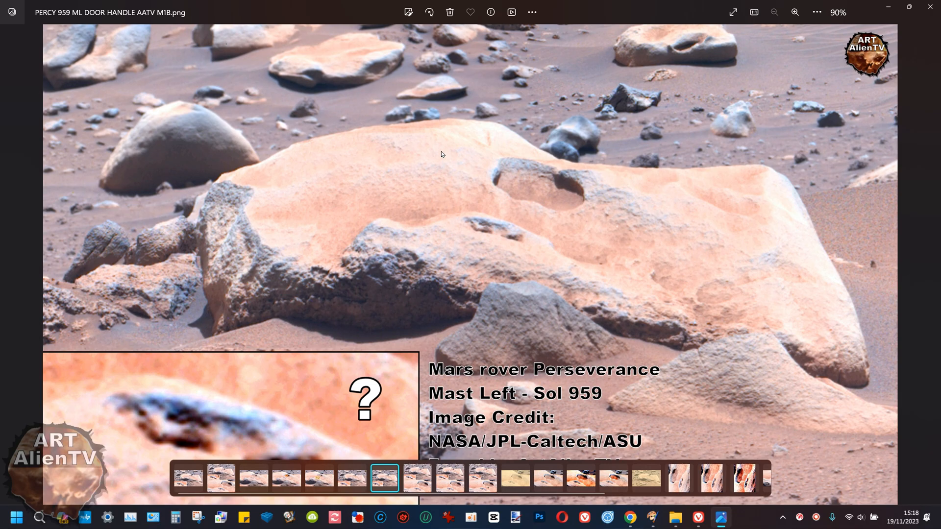
pyautogui.moveTo(444, 336)
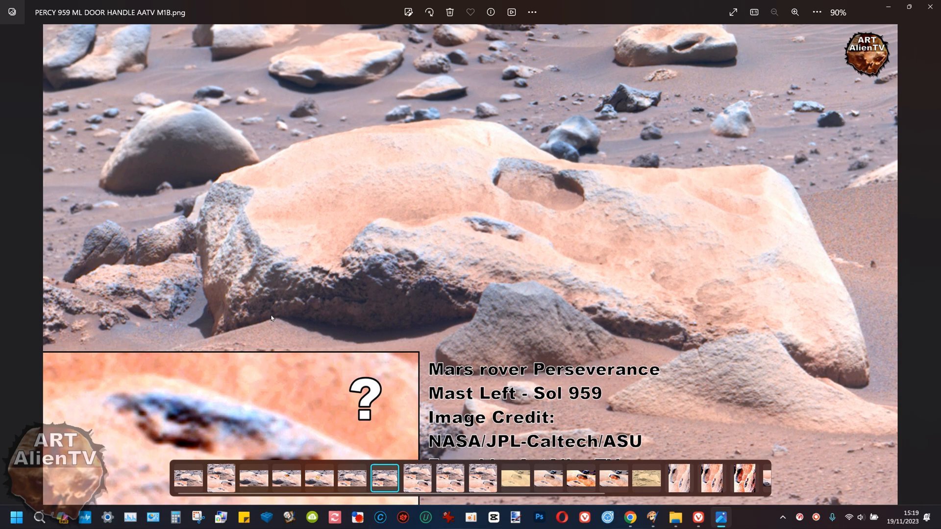
pyautogui.moveTo(272, 343)
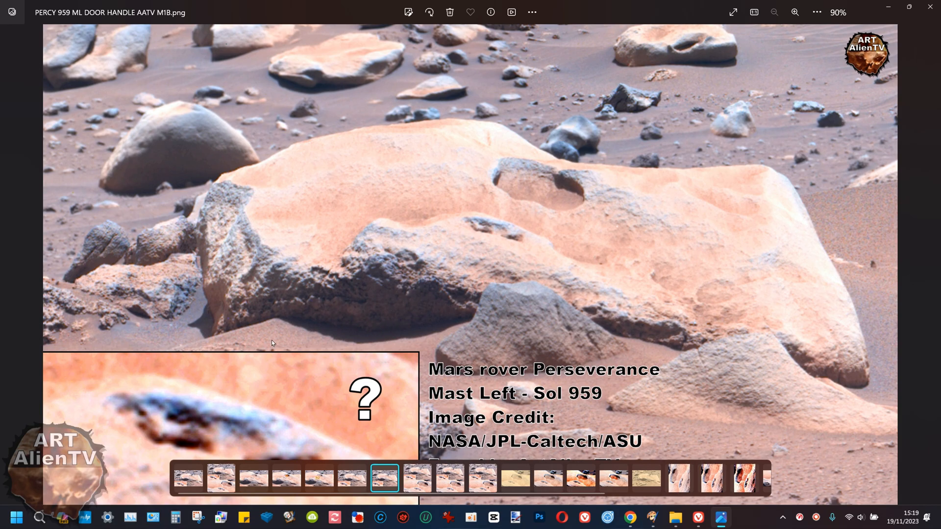
pyautogui.moveTo(338, 253)
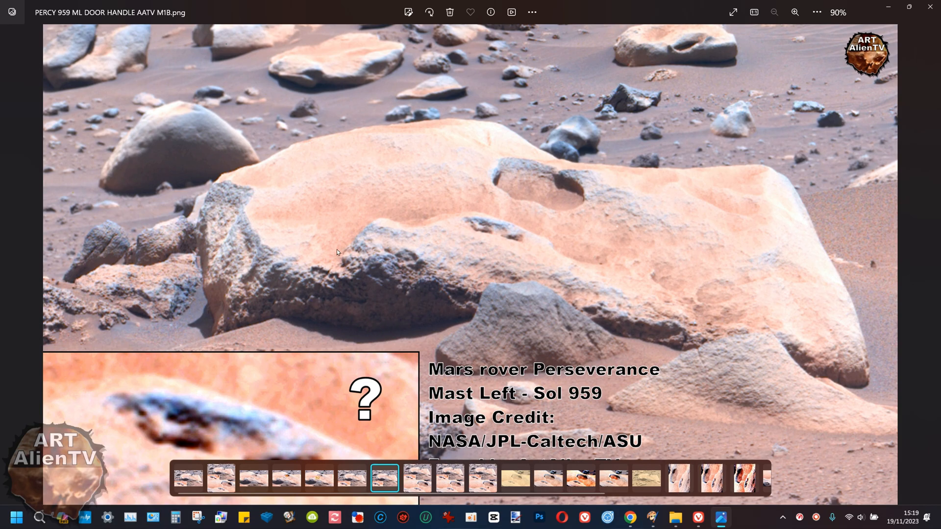